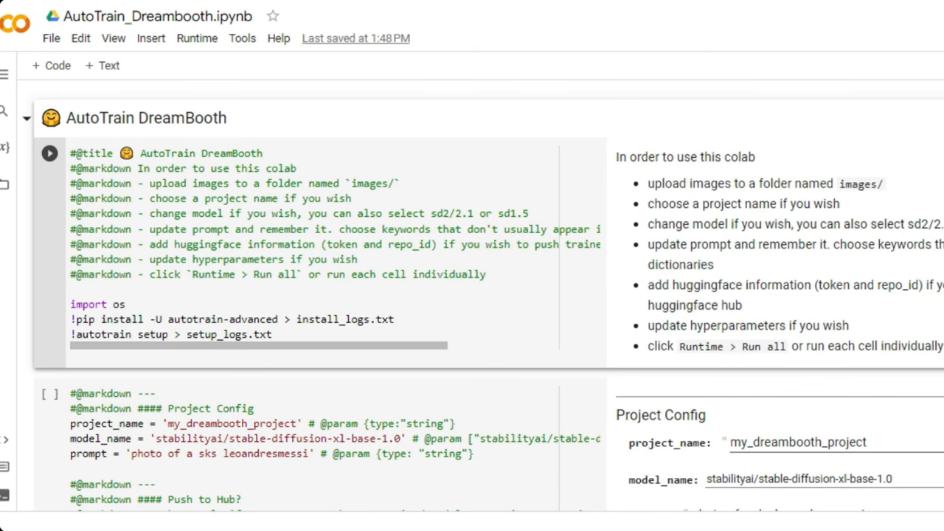
Reach the Access Tokens settings from the account menu and start a new token
scroll(down, 3)
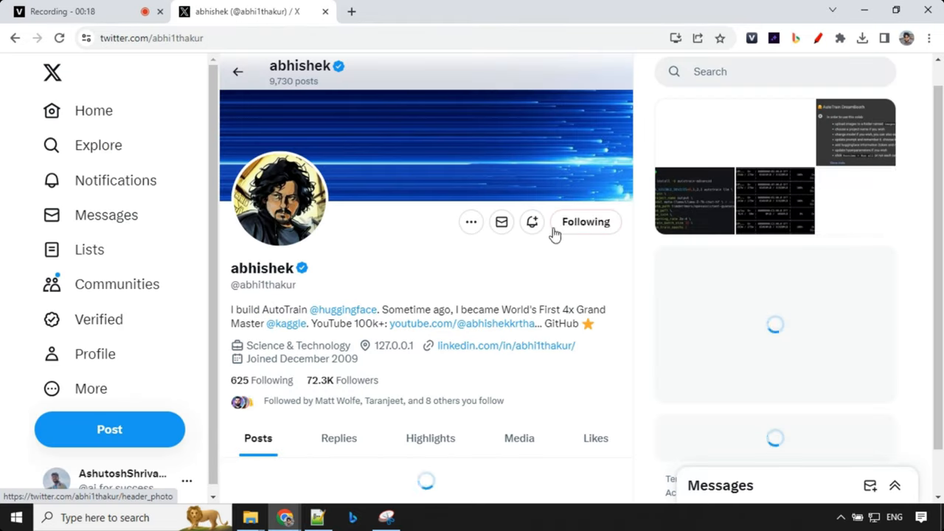
scroll(down, 3)
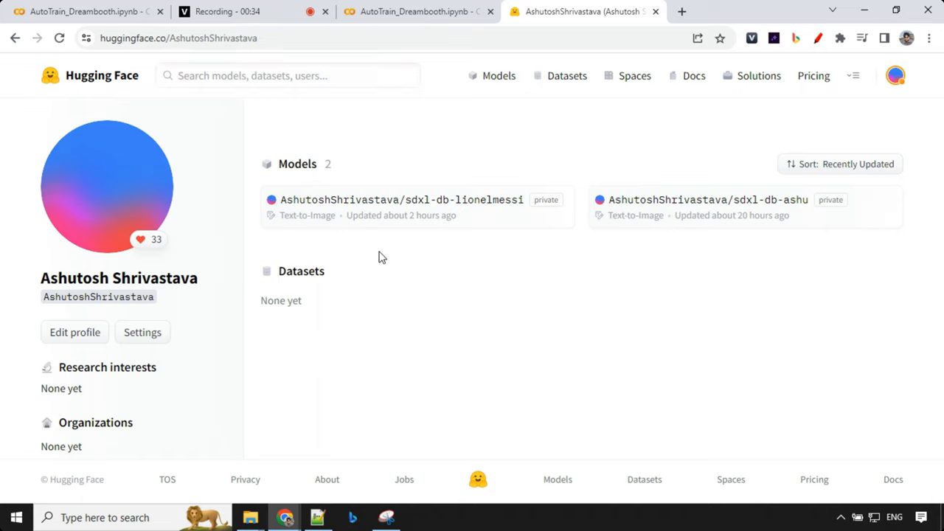
mouse_move(413, 272)
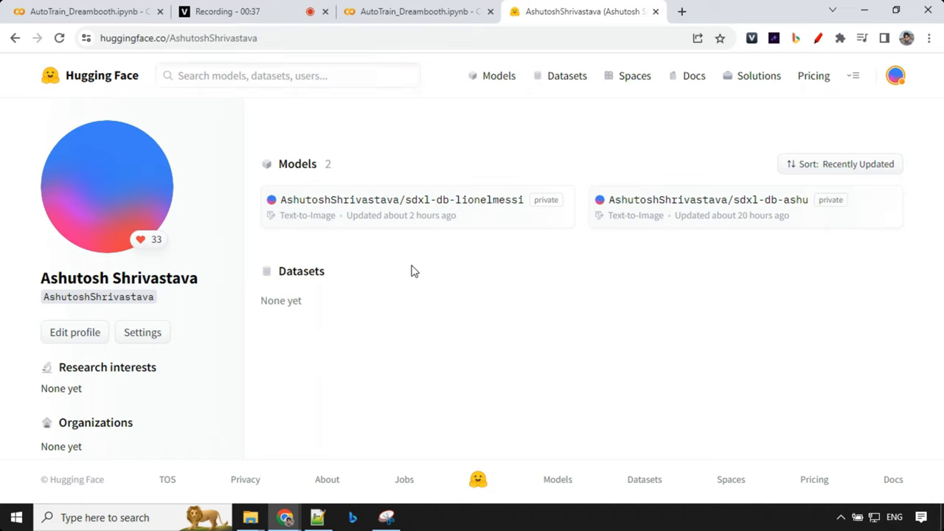
click(894, 76)
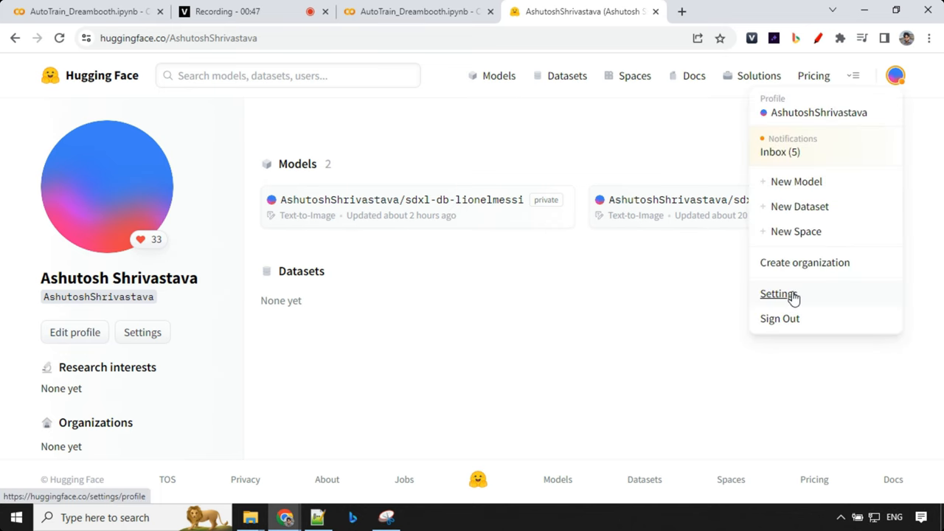
click(777, 293)
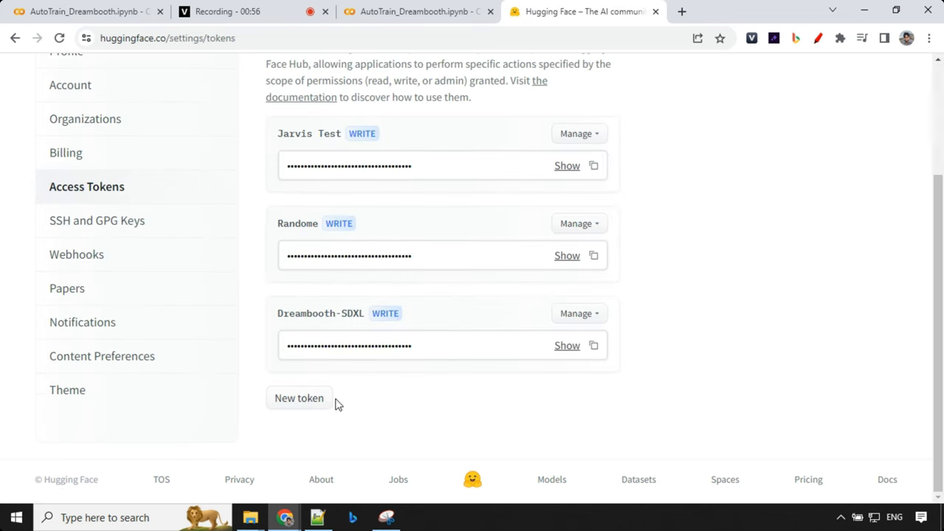
click(298, 398)
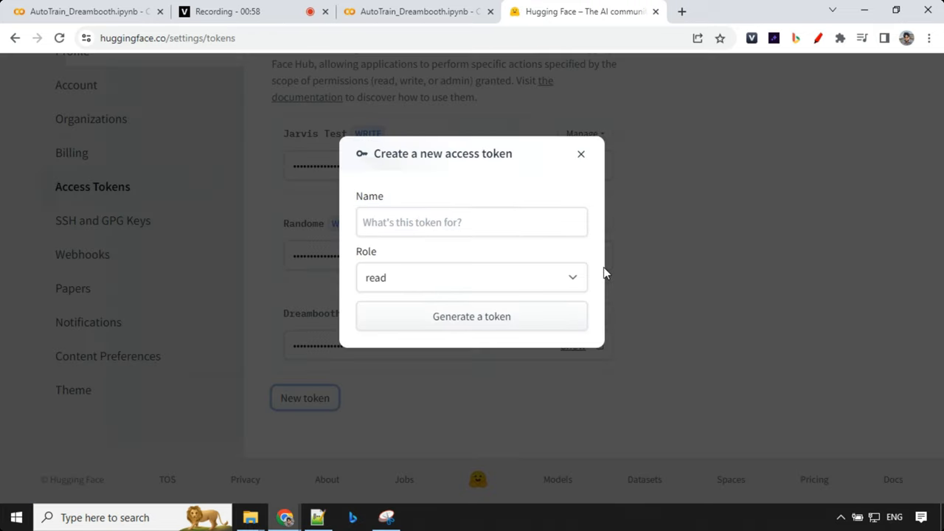
Give the new token write permission and name it Demo
click(472, 277)
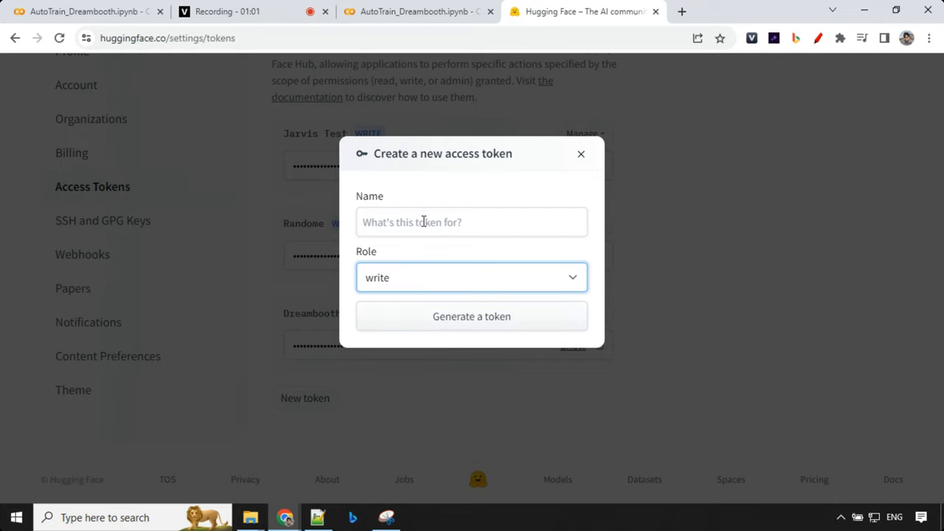
text(Demo)
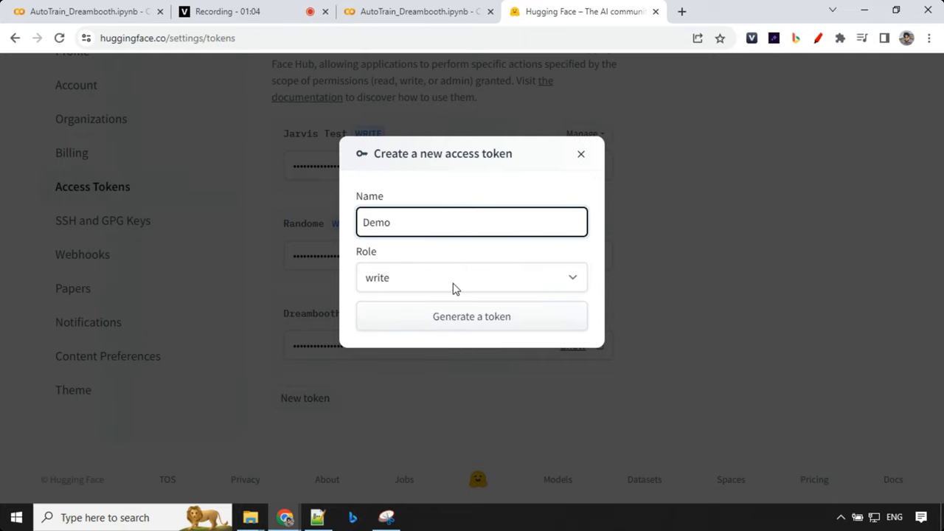
click(472, 316)
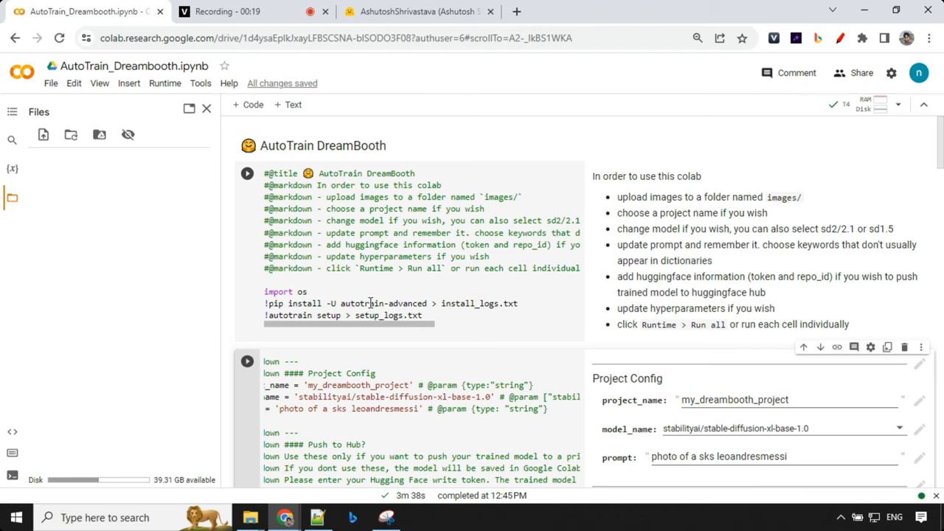
mouse_move(370, 316)
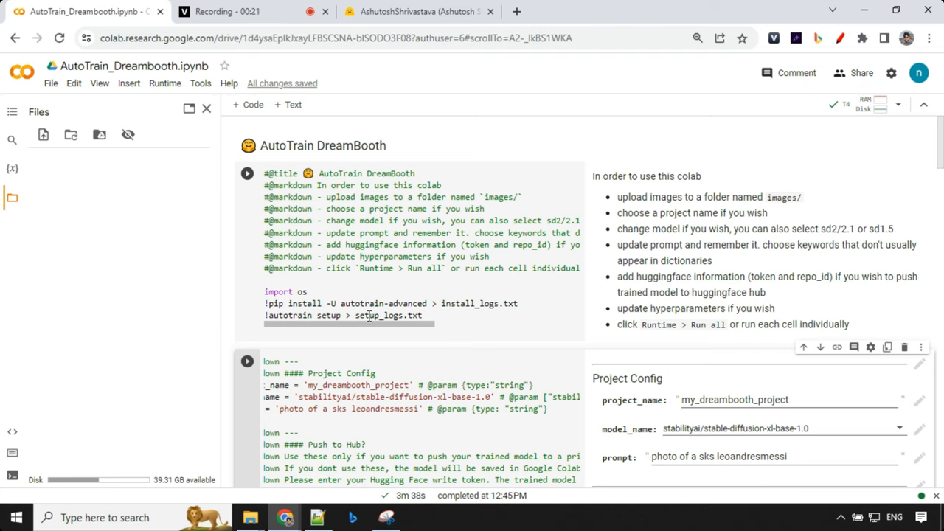
mouse_move(381, 271)
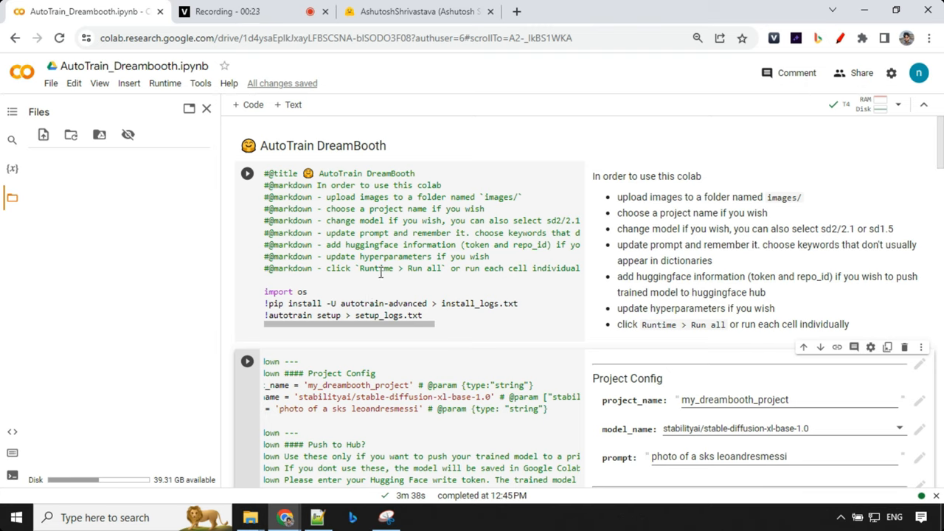
Scroll to the Project Config and Push to Hub form fields in the notebook
scroll(down, 3)
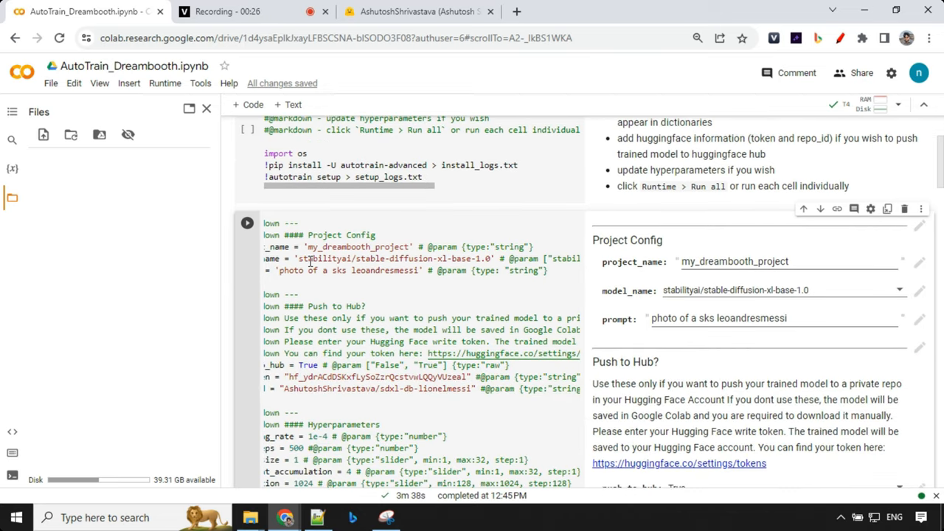
scroll(down, 3)
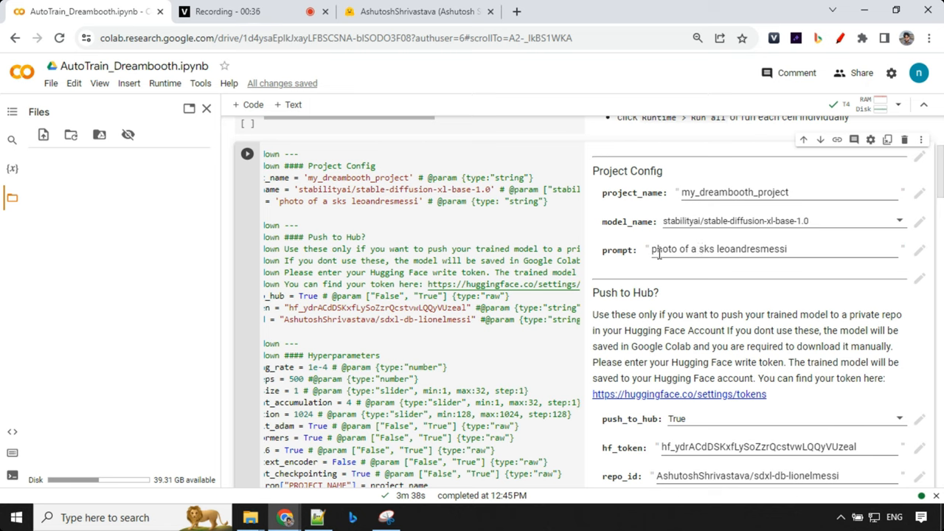
mouse_move(705, 250)
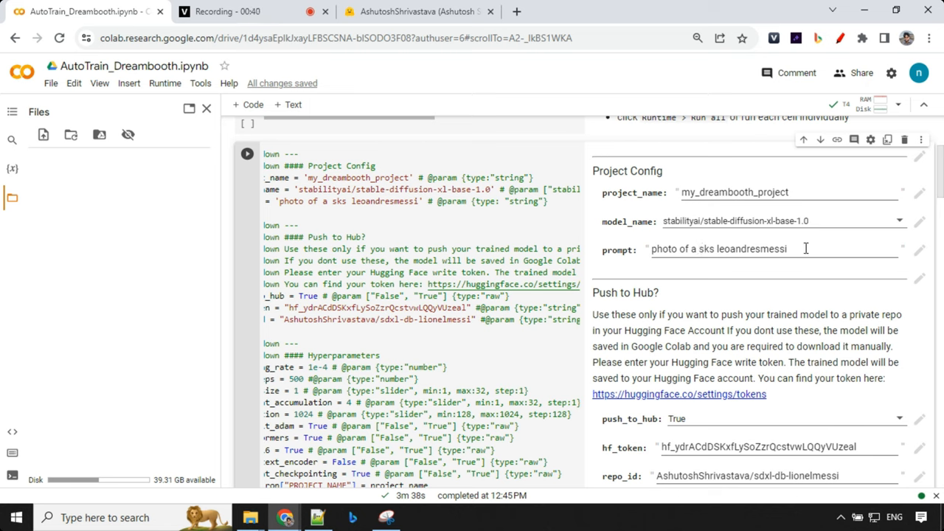
scroll(down, 3)
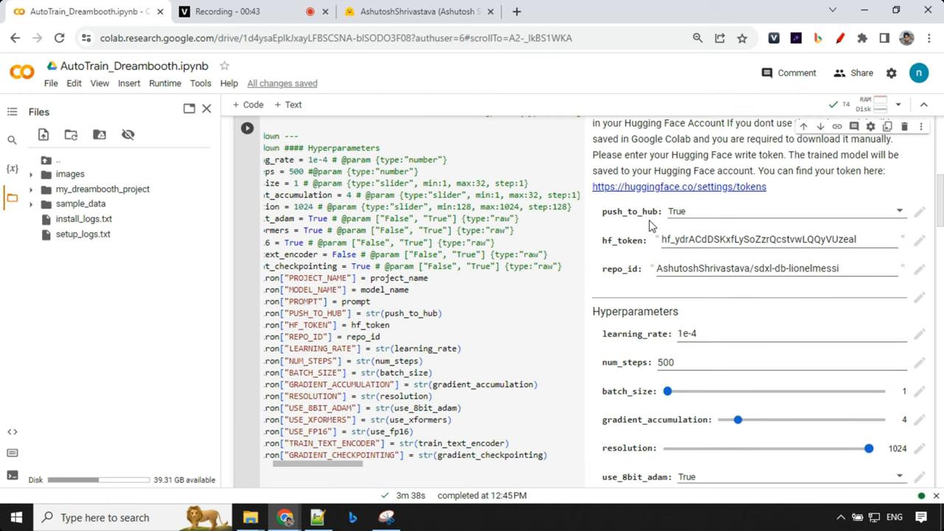
mouse_move(652, 224)
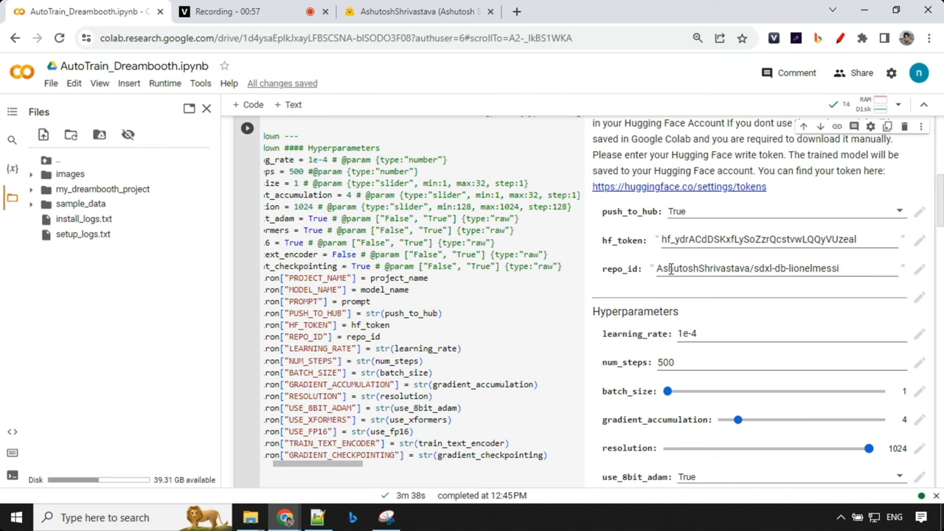
click(419, 12)
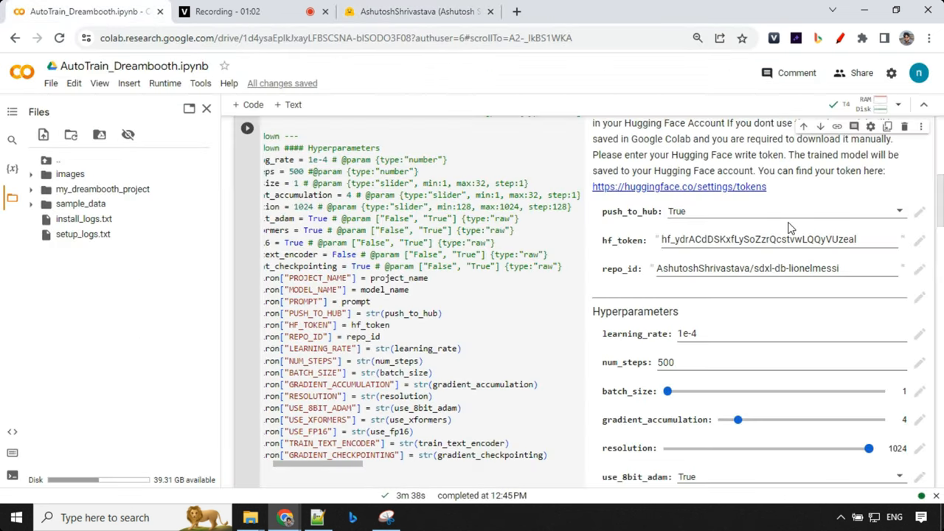
double_click(797, 269)
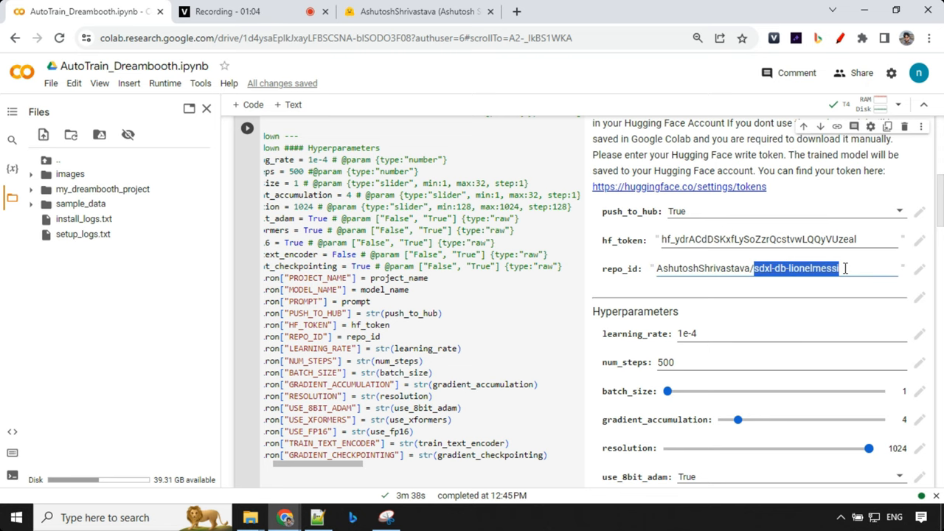
scroll(down, 3)
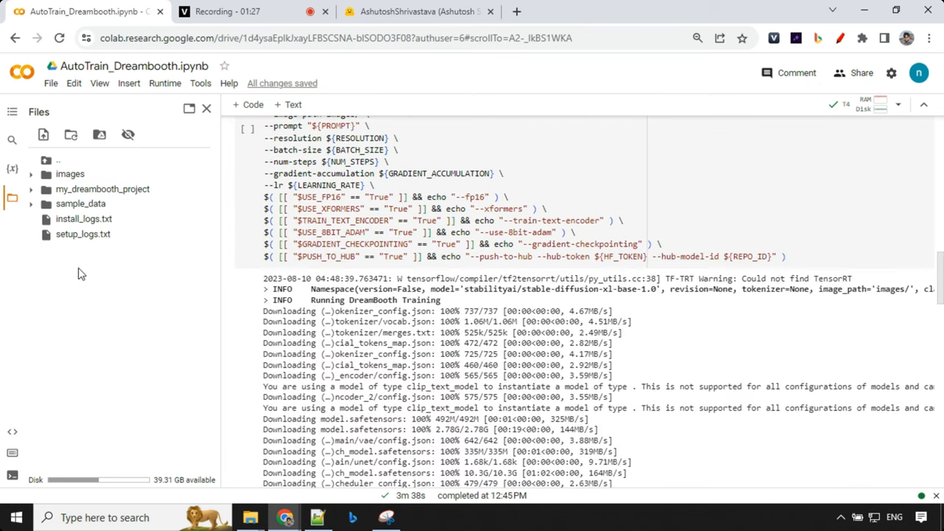
Expand the images folder in the Files sidebar to show the six training photos
right_click(81, 273)
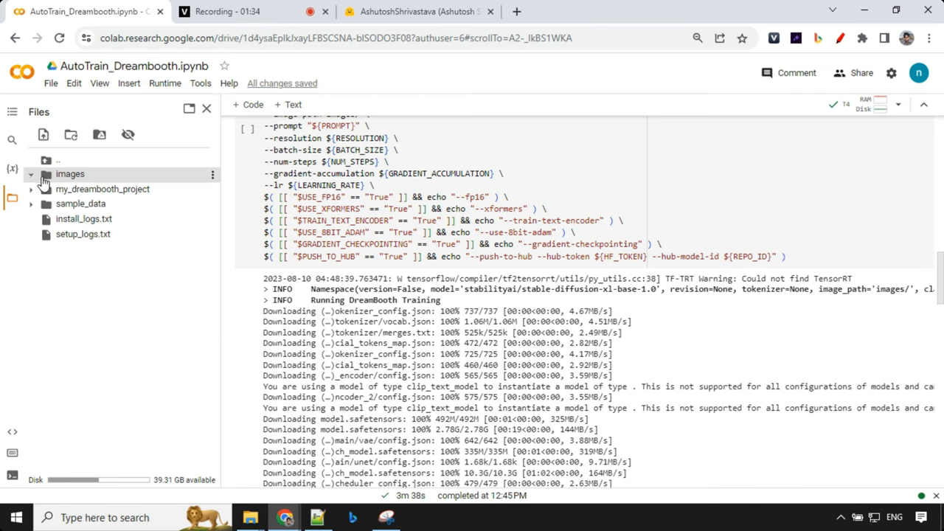
click(31, 174)
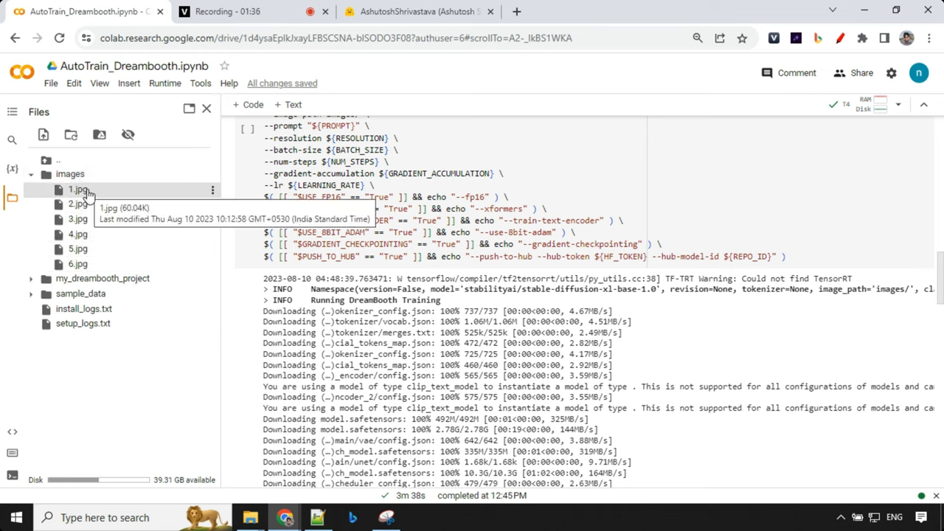
mouse_move(78, 203)
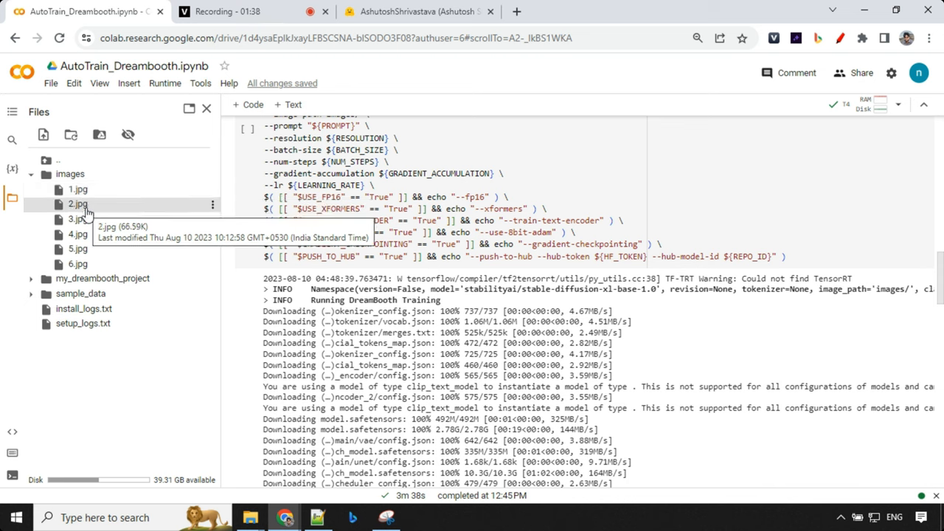
mouse_move(251, 516)
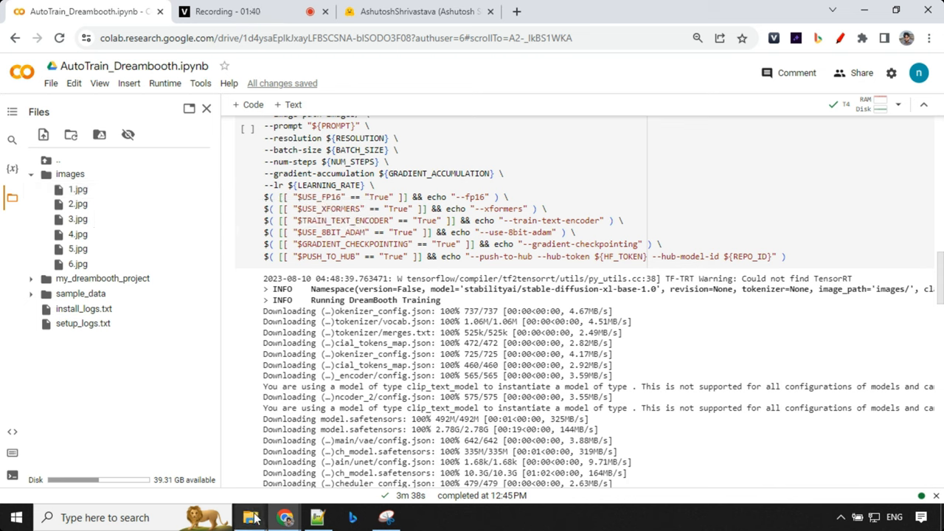
click(250, 516)
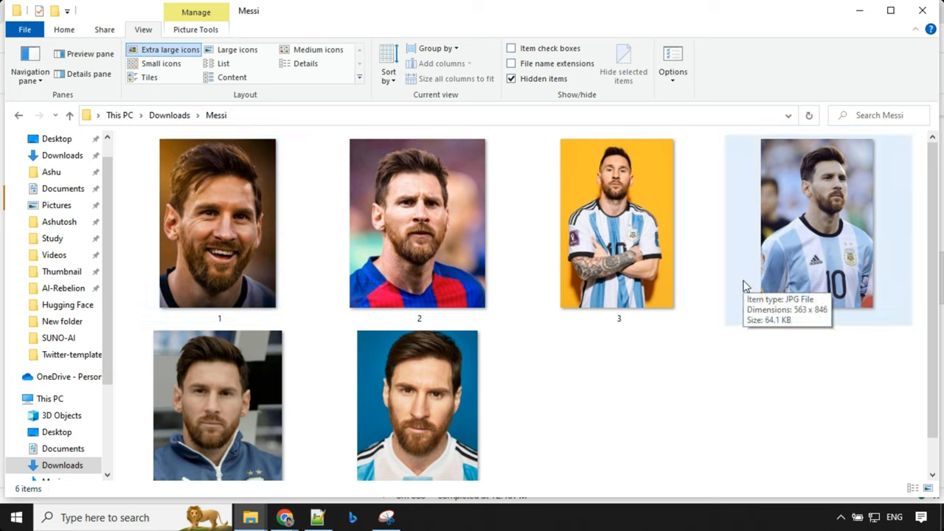
Browse to the Messi folder under Downloads showing its six portrait photos
click(619, 223)
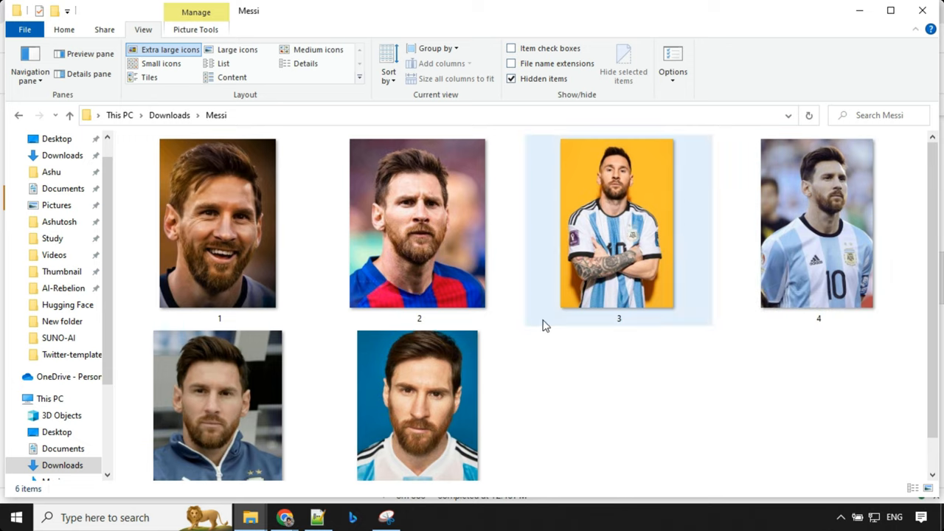
click(578, 386)
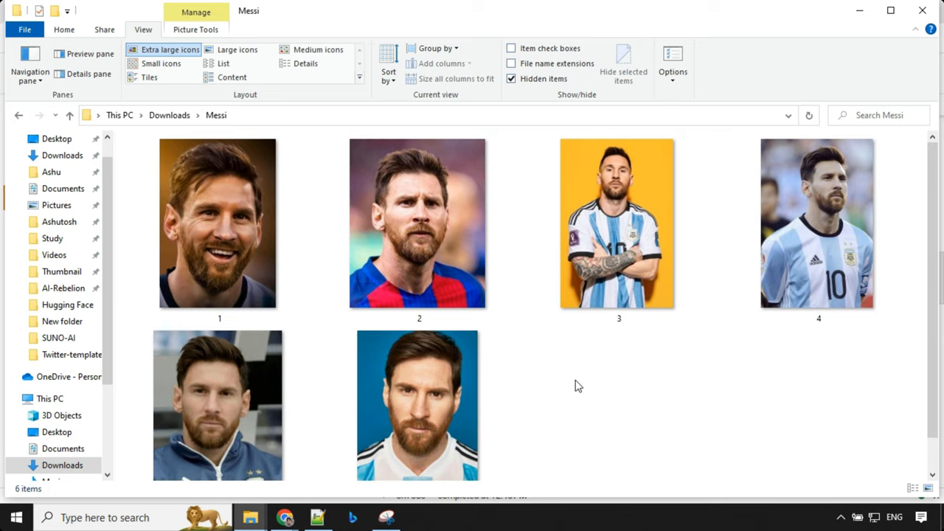
mouse_move(528, 351)
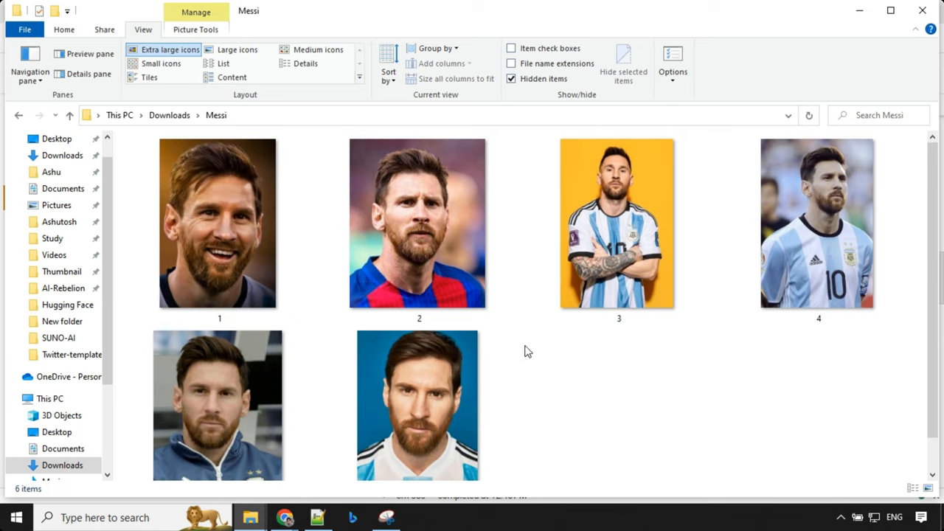
click(419, 223)
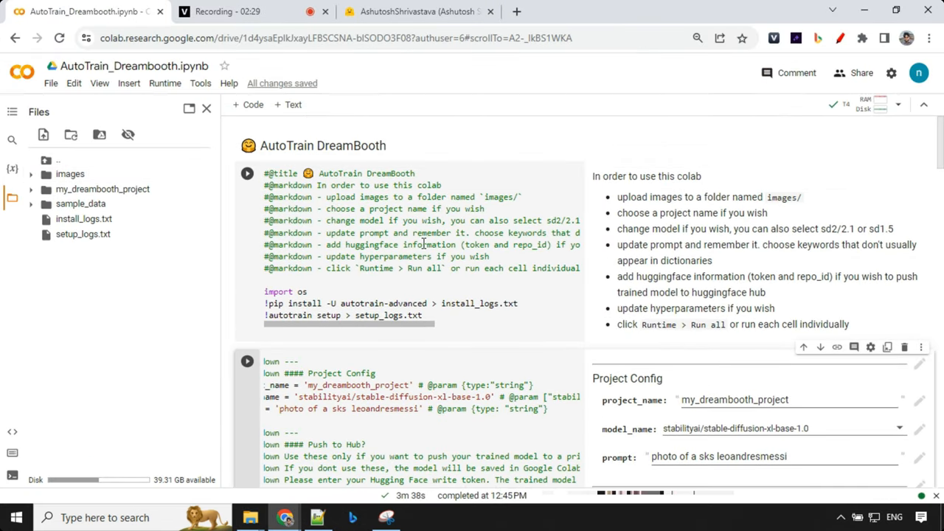
mouse_move(248, 174)
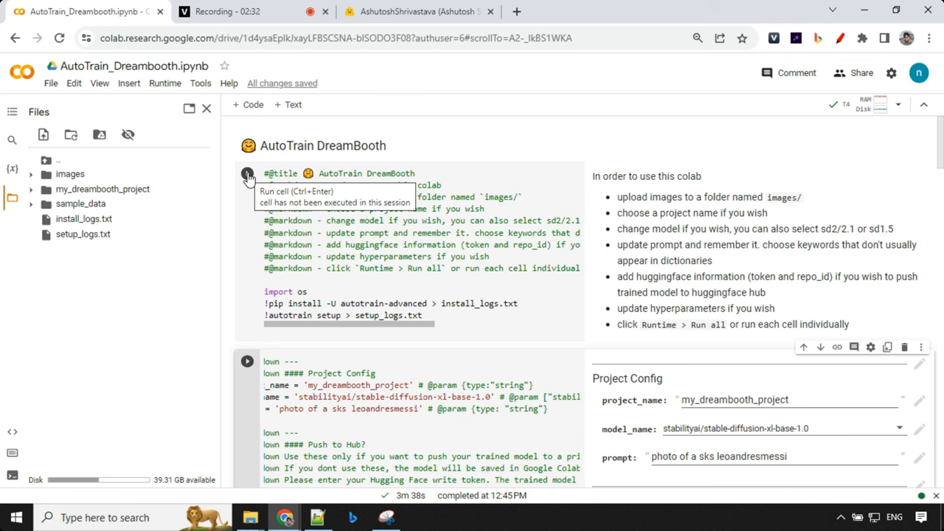
Scroll to the completed training output showing 500 of 500 steps and saved LoRA weights
scroll(down, 3)
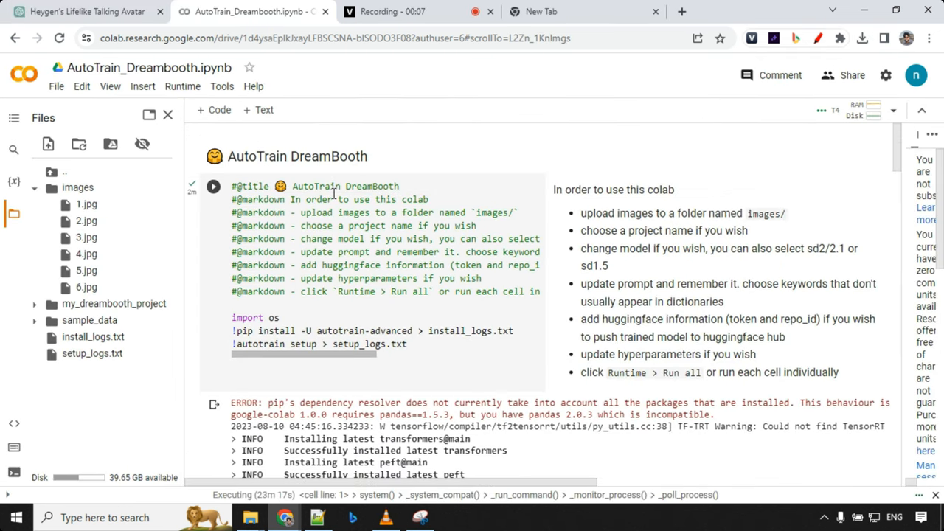
scroll(down, 3)
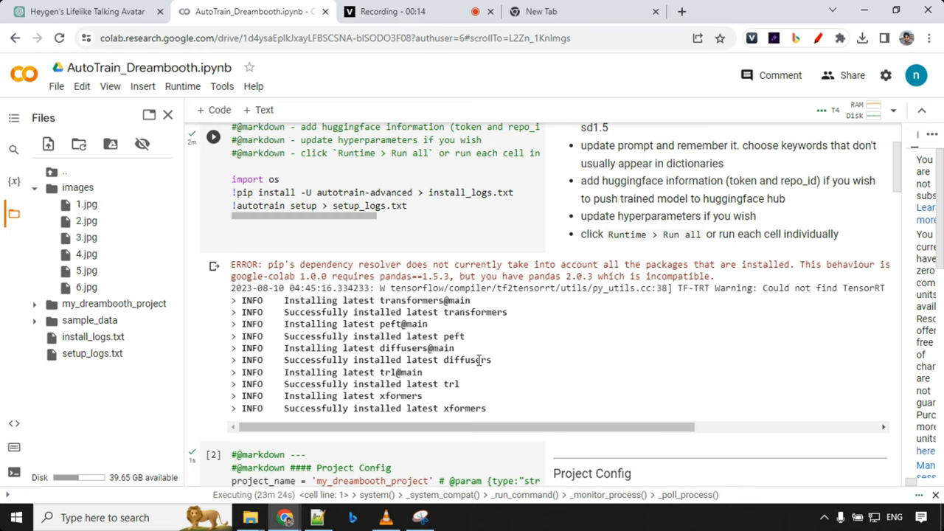
scroll(down, 3)
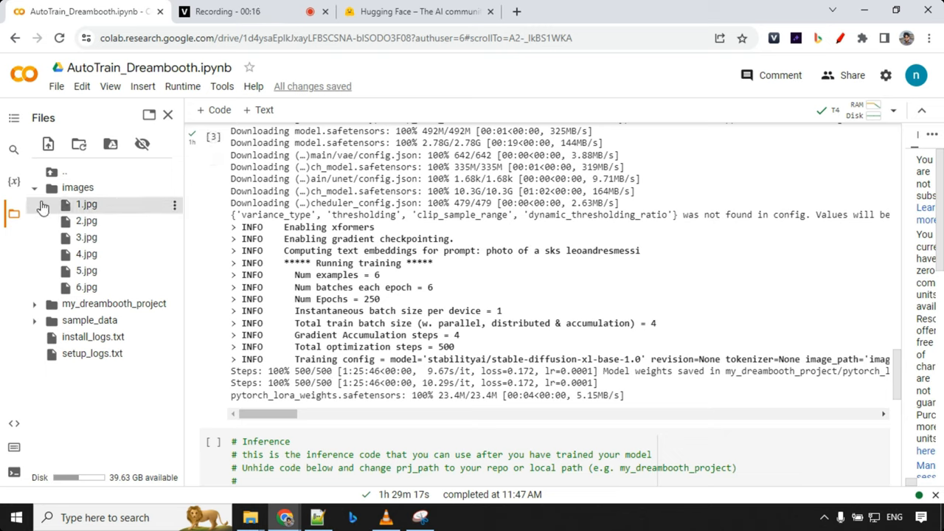
Collapse images and expand my_dreambooth_project to show README.md and the safetensors weights
click(34, 187)
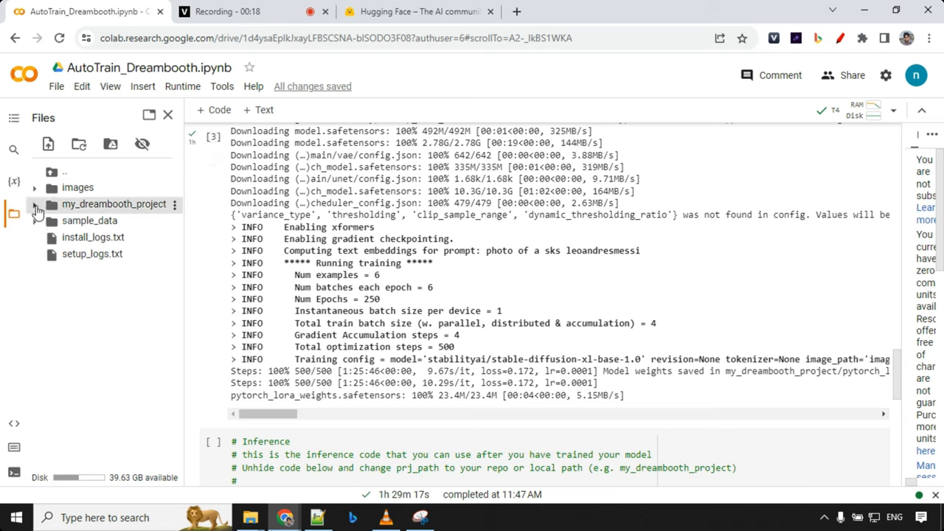
click(35, 203)
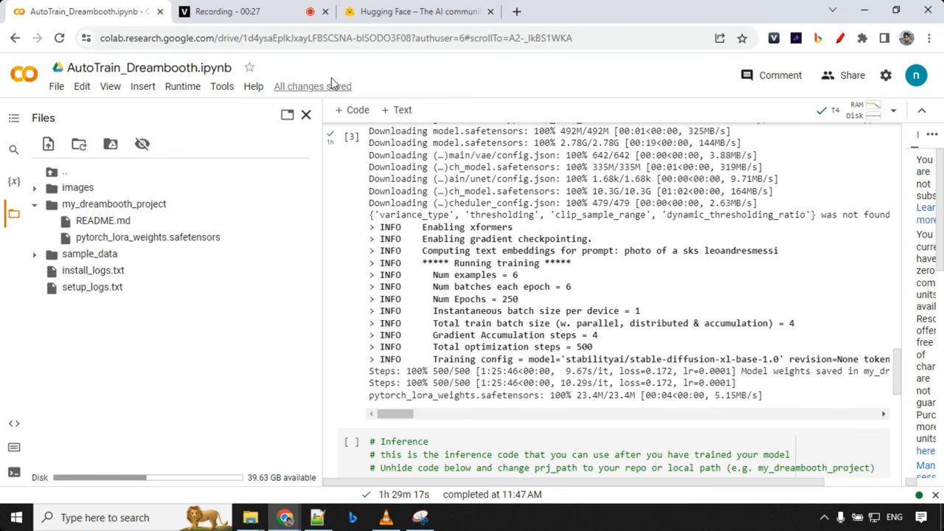
mouse_move(416, 11)
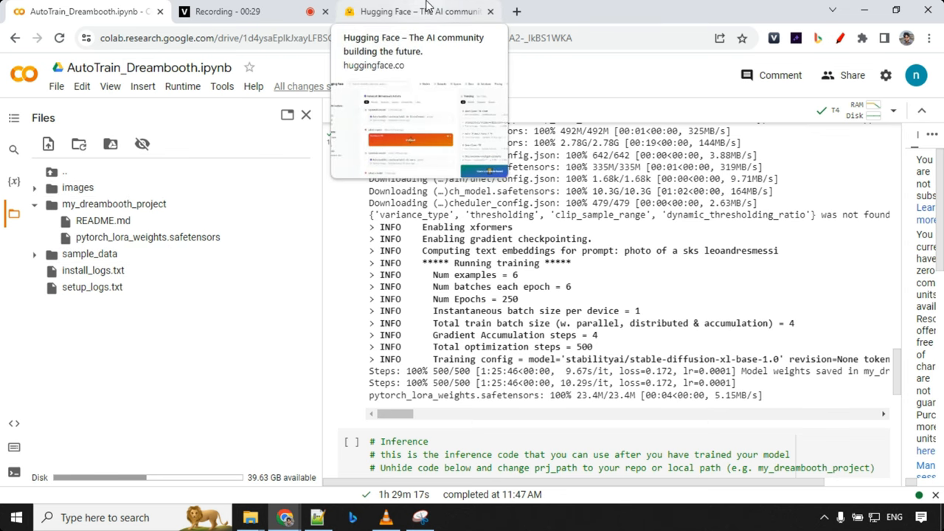
Go to the Hugging Face profile and enter the private sdxl-db-lionelmessi model page
click(413, 12)
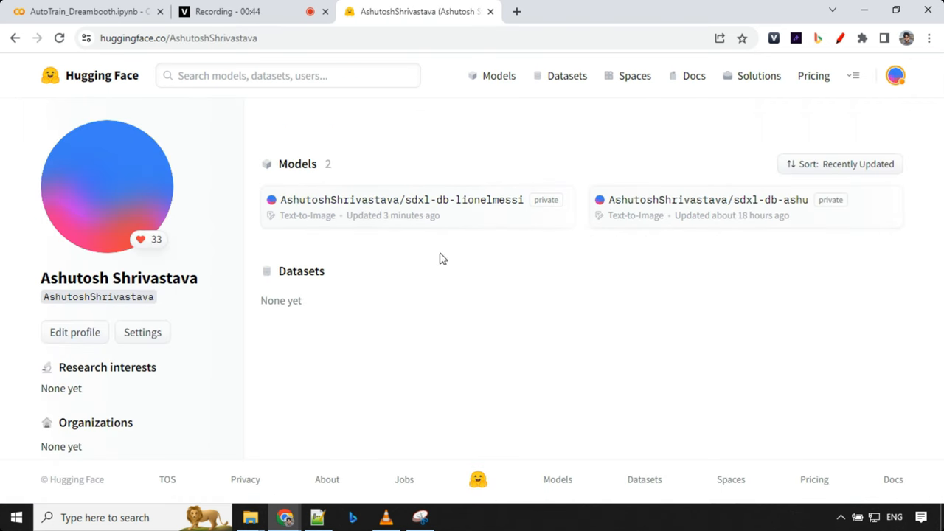
mouse_move(416, 218)
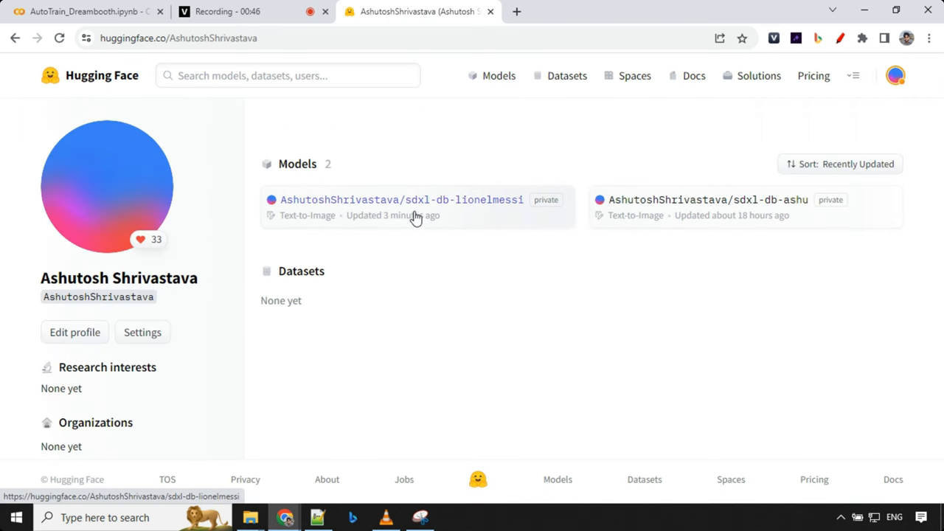
mouse_move(460, 218)
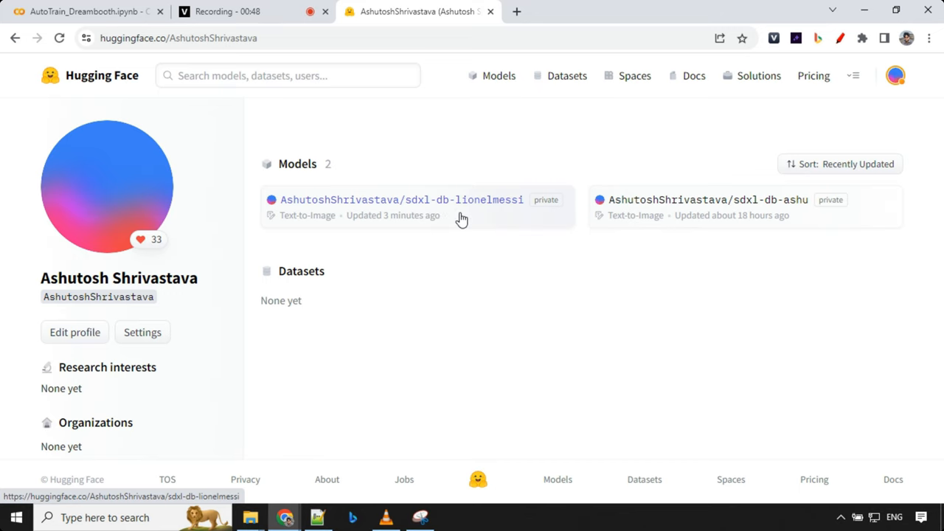
click(401, 200)
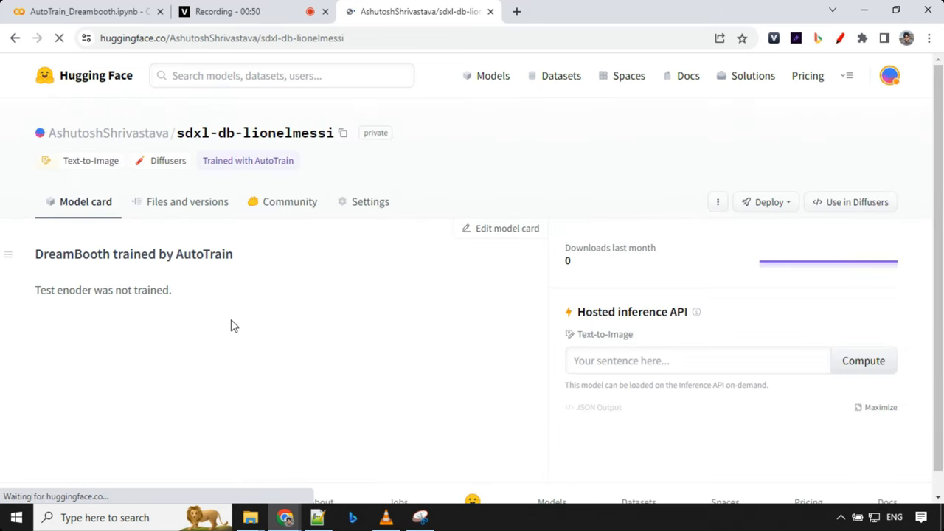
scroll(down, 3)
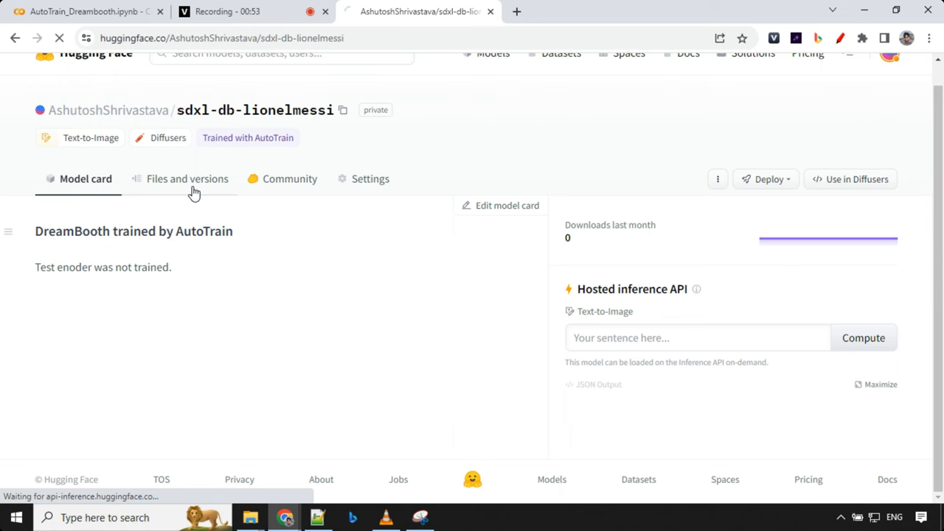
View the model's files and README with base model and instance prompt, then return to Colab
click(185, 179)
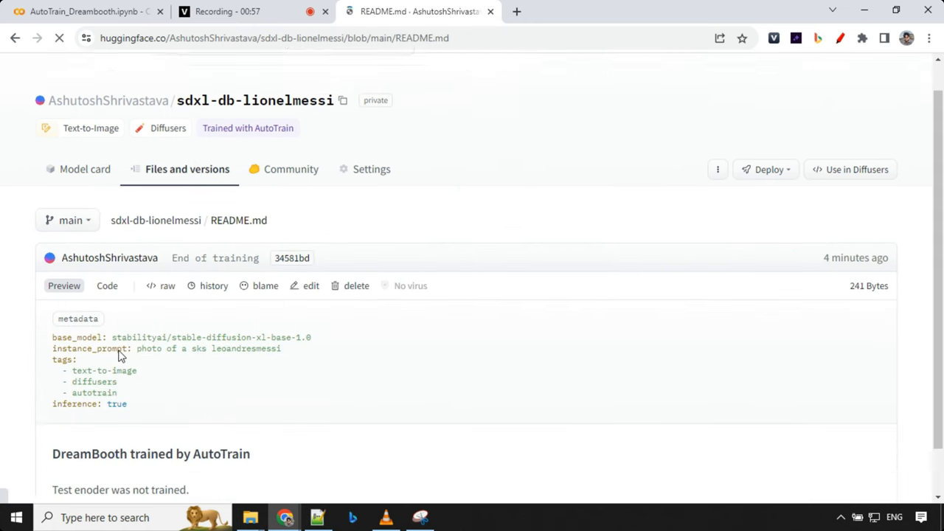
scroll(down, 3)
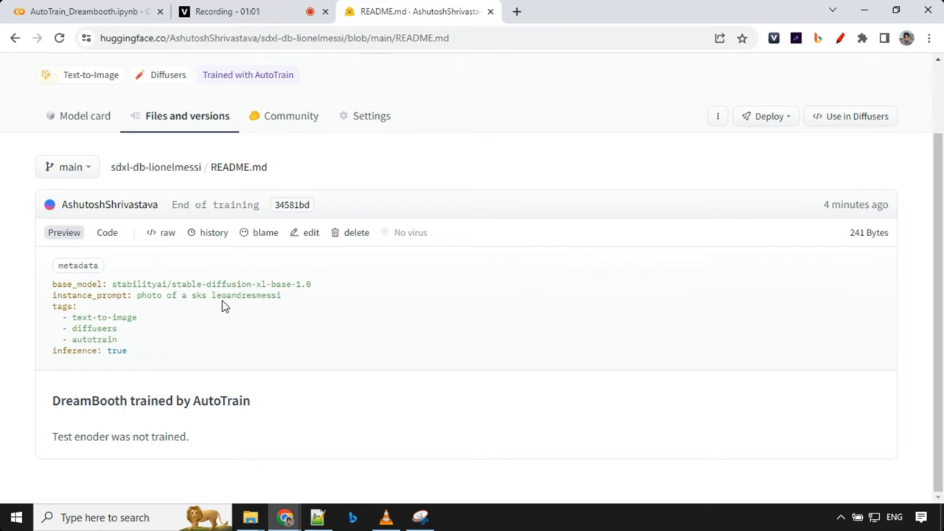
mouse_move(198, 346)
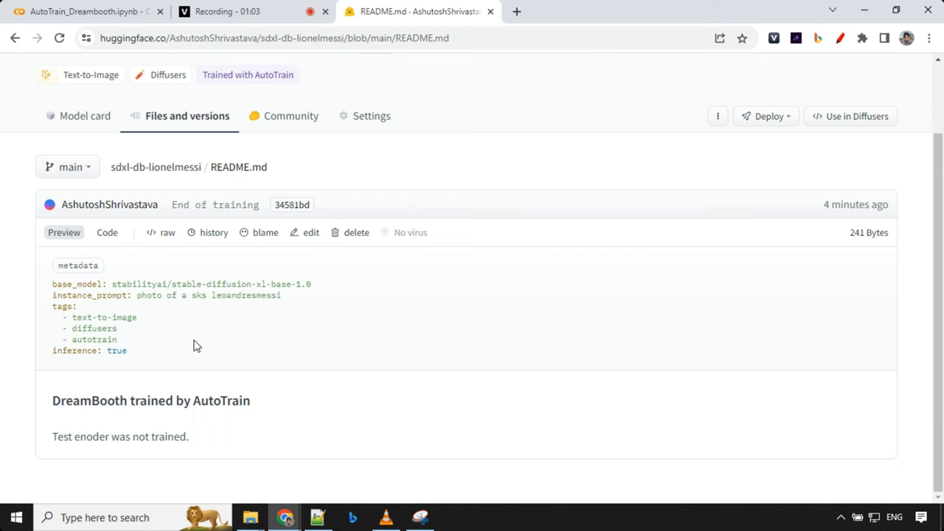
click(86, 12)
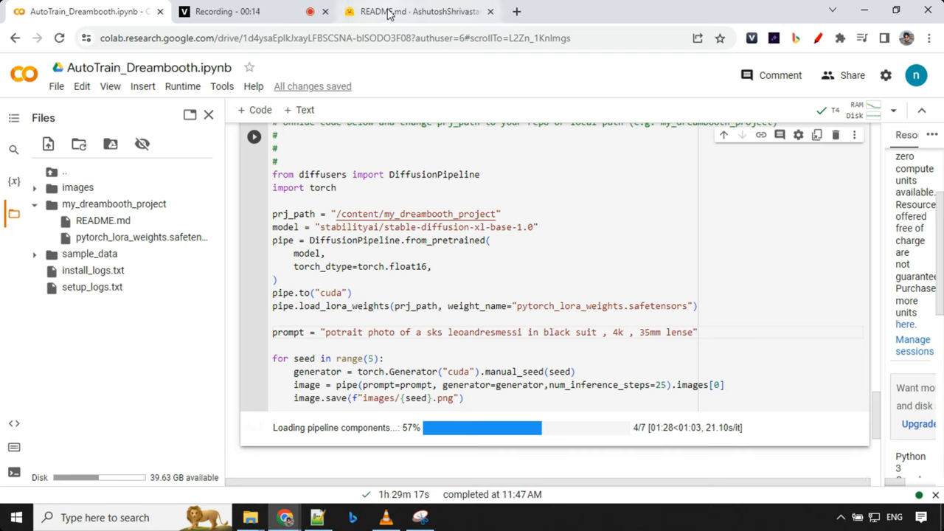
mouse_move(377, 308)
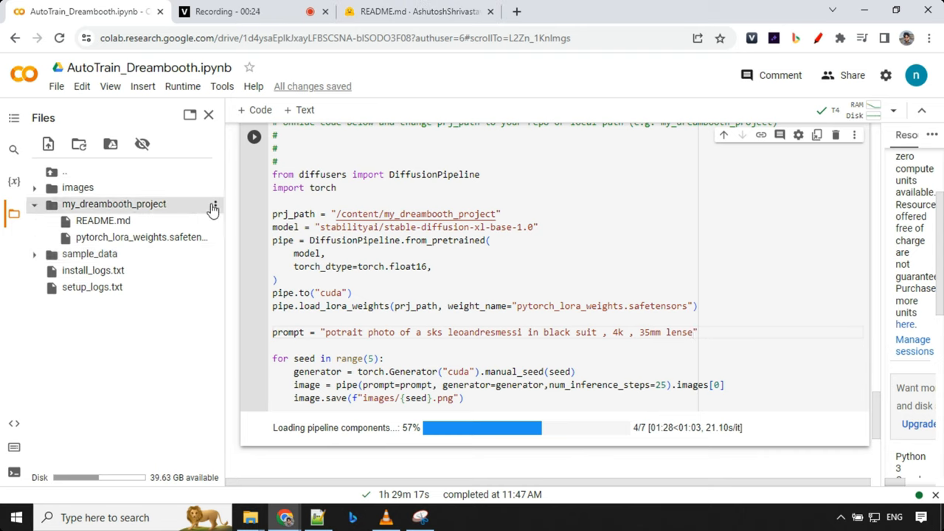
mouse_move(885, 74)
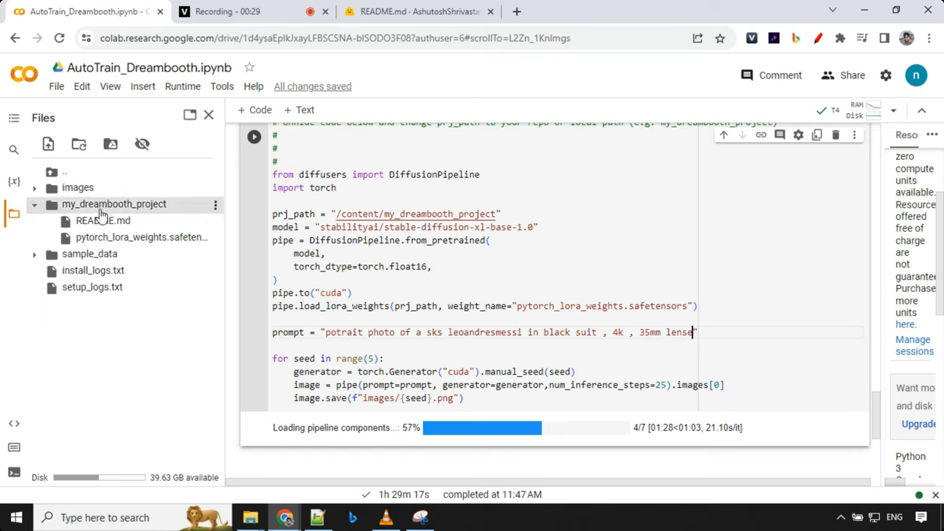
Show the context menu options for the my_dreambooth_project folder
right_click(114, 203)
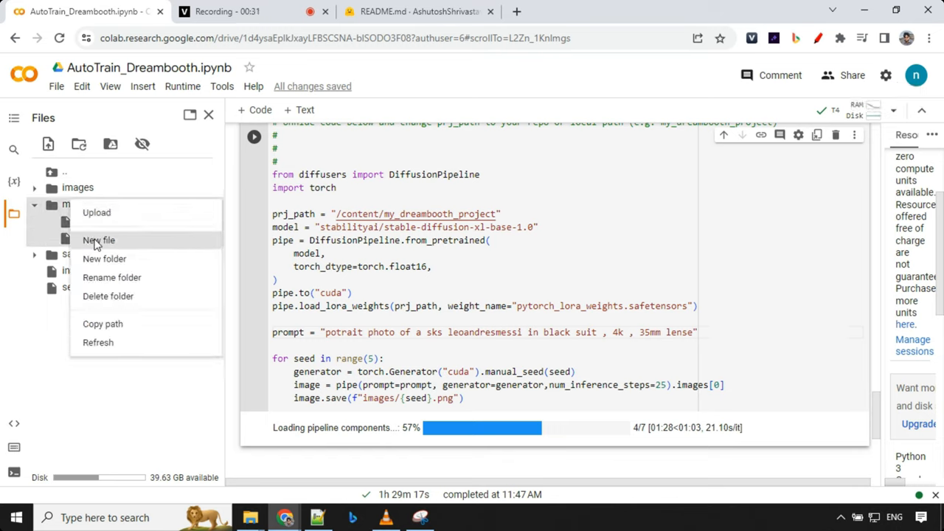
mouse_move(46, 336)
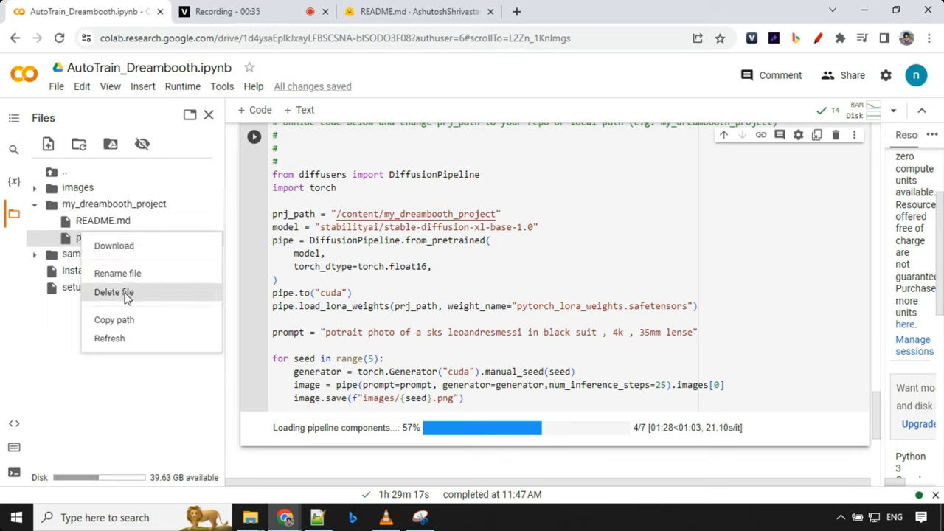
mouse_move(115, 245)
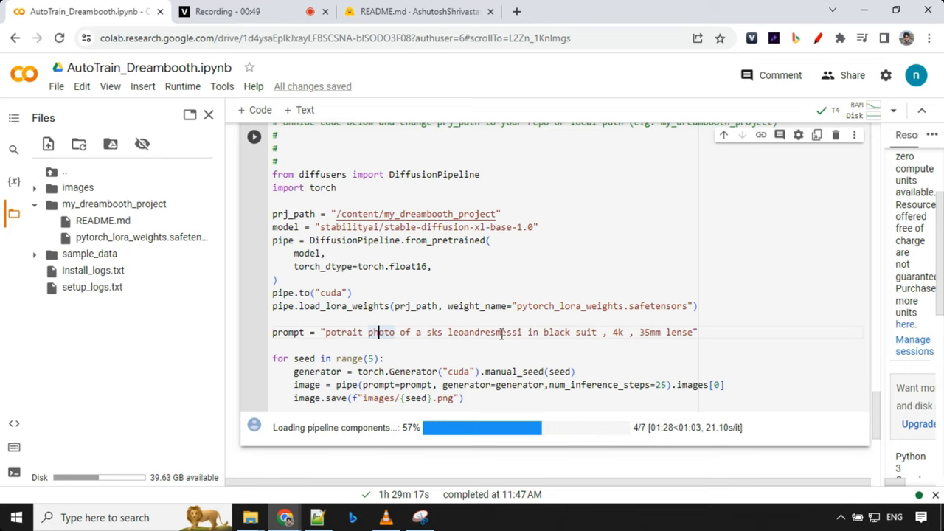
Highlight the sks leoandresmessi instance phrase in the inference prompt
double_click(484, 332)
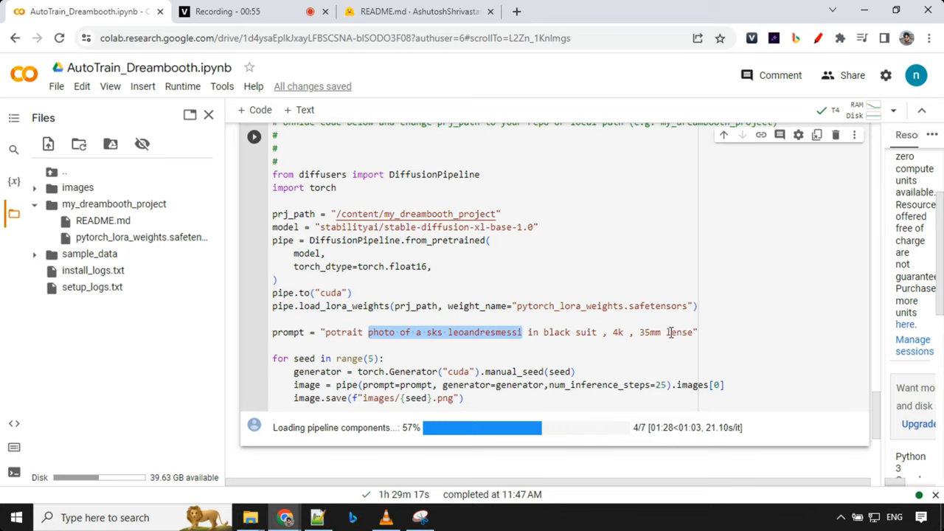
scroll(down, 3)
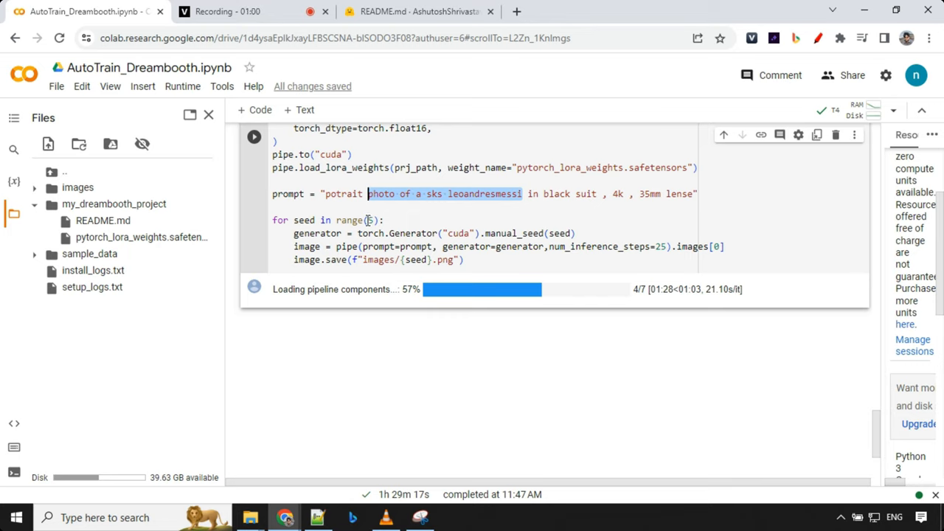
mouse_move(530, 252)
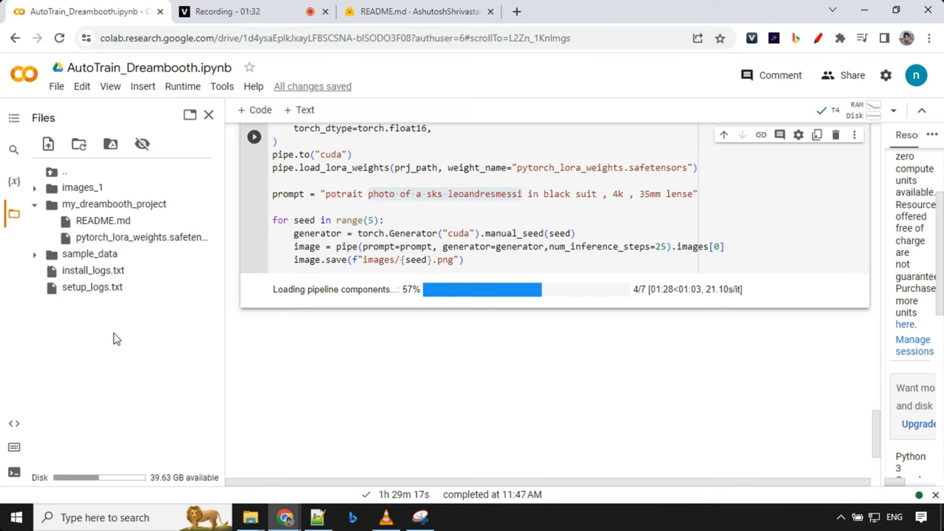
mouse_move(144, 389)
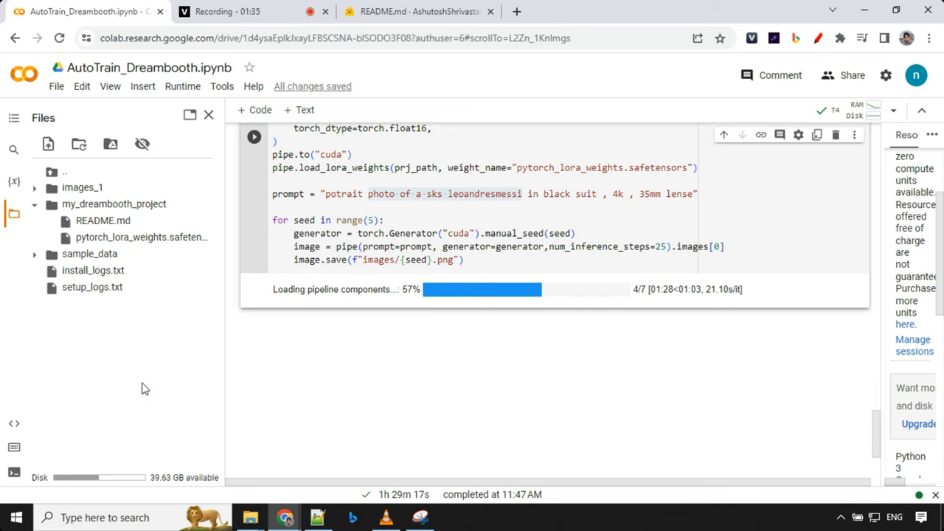
Add an untitled file and a new folder named images at the Files root
click(48, 145)
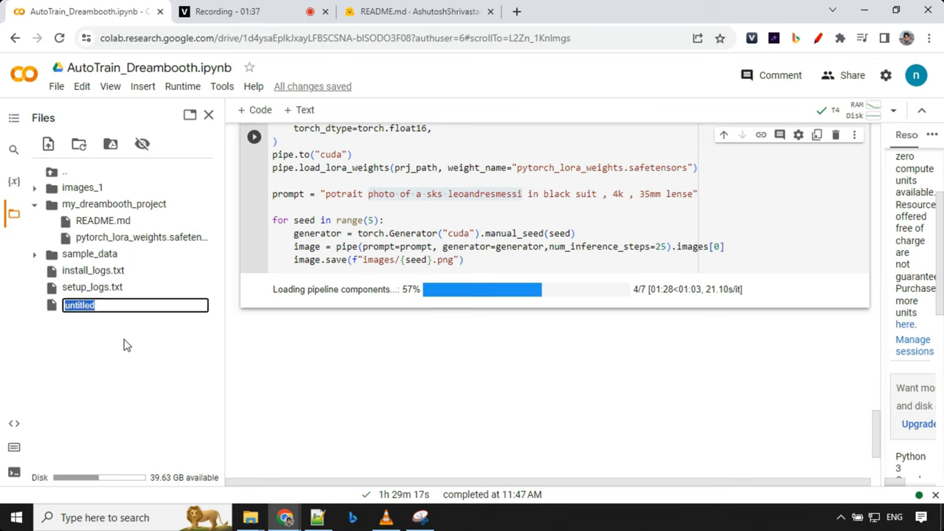
right_click(125, 345)
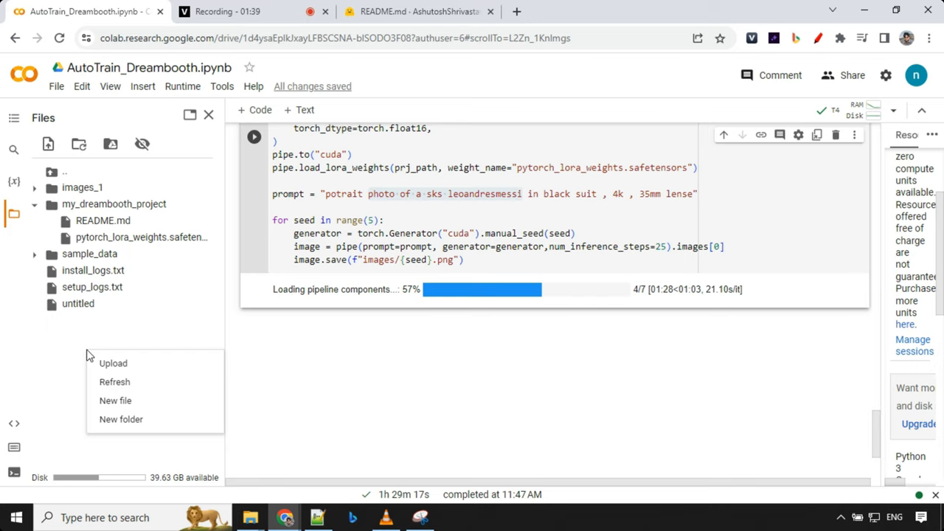
click(121, 419)
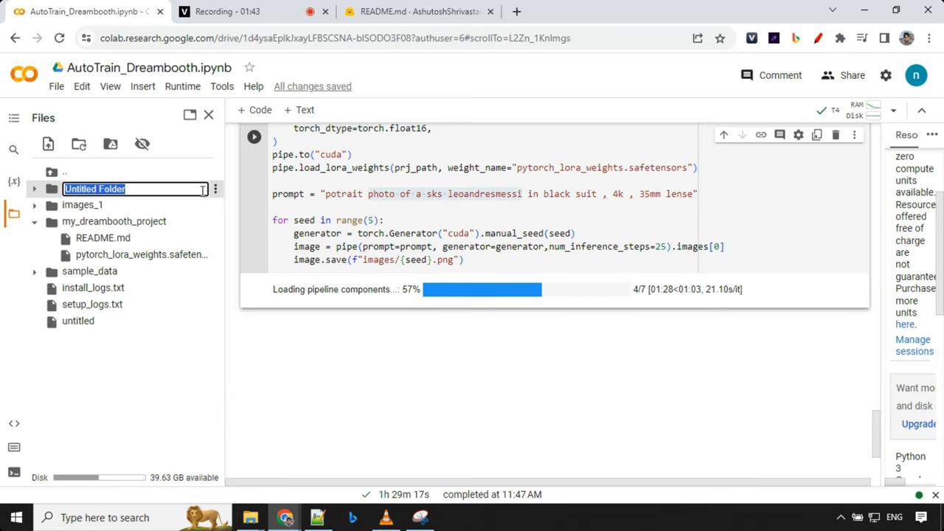
text(images)
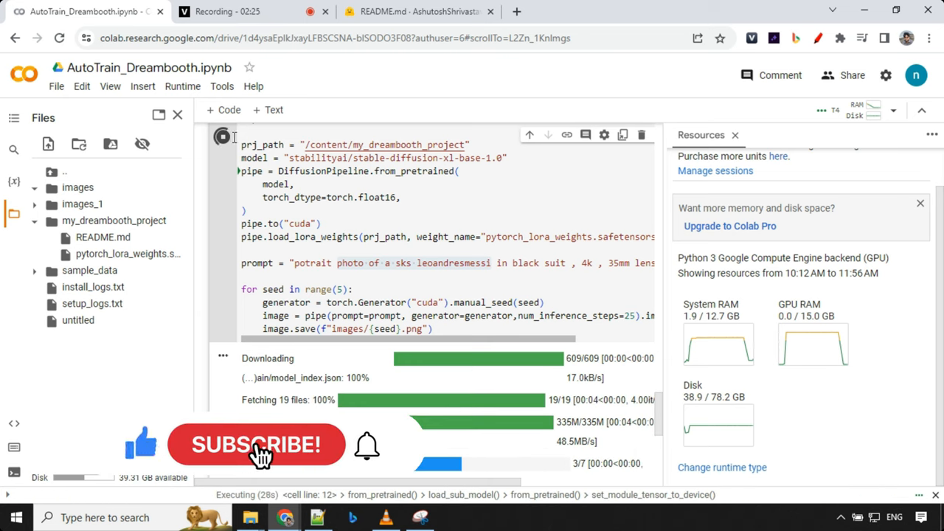
click(257, 444)
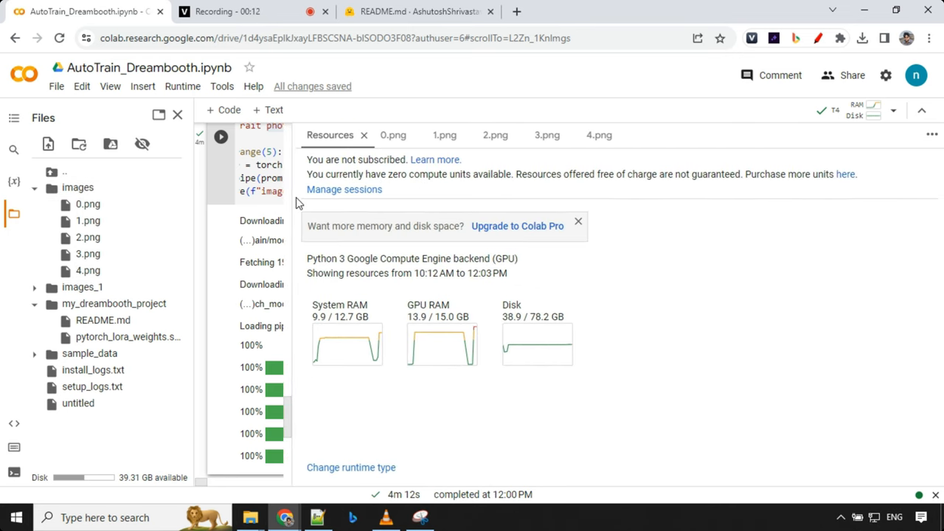
Inspect the generated Messi portraits 1.png, 2.png and 3.png in the file viewer
click(393, 135)
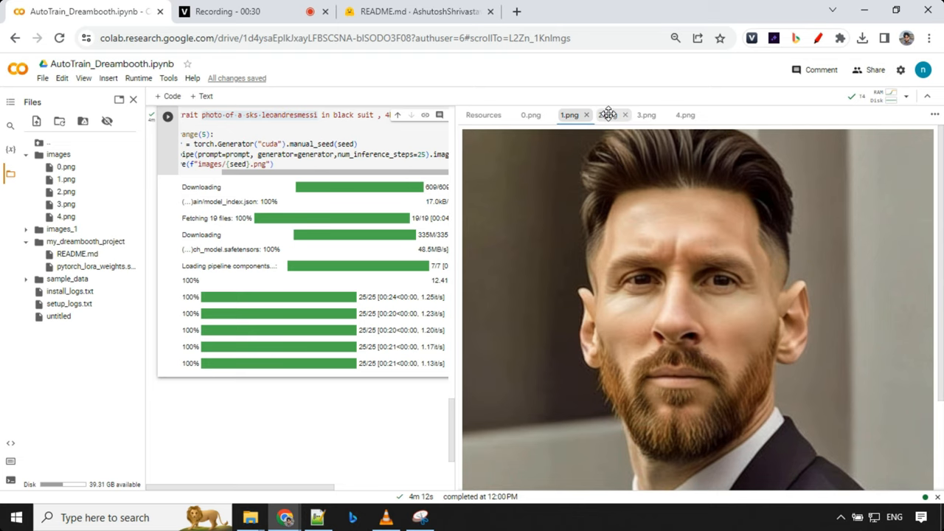
click(608, 115)
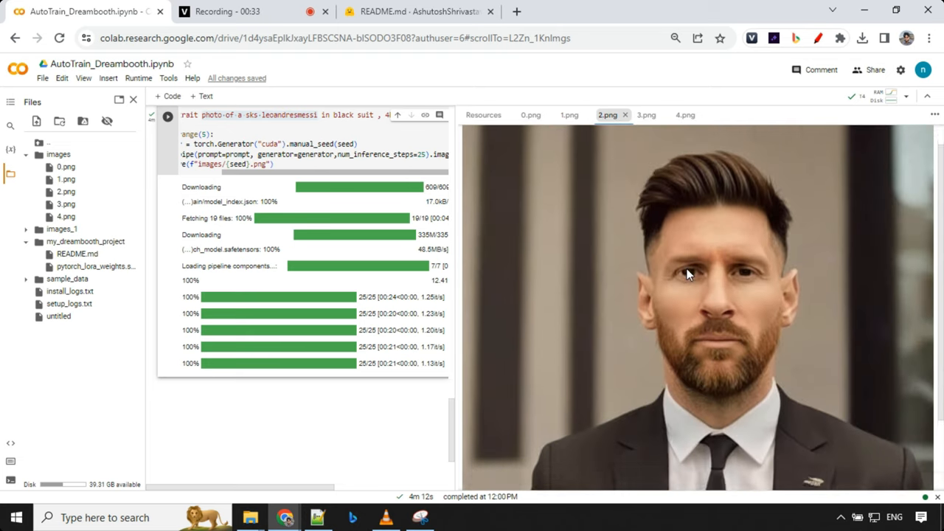
click(646, 115)
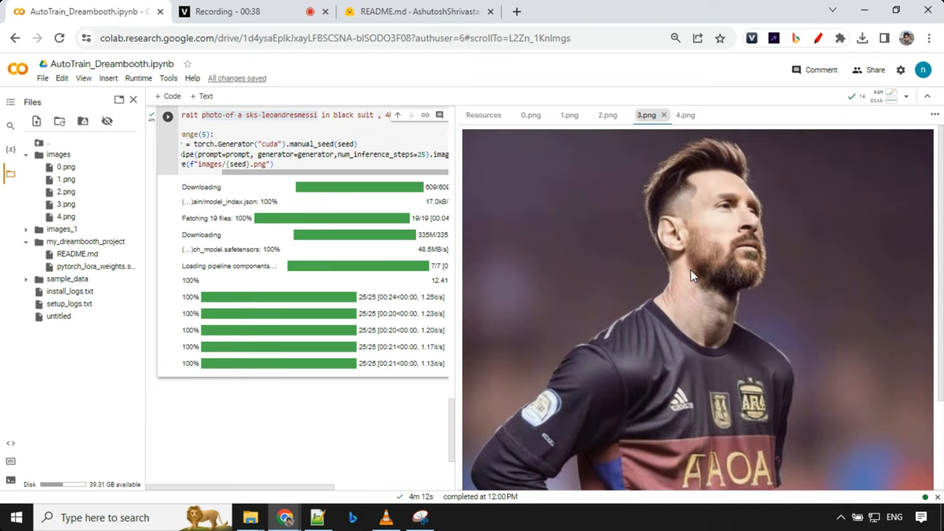
mouse_move(666, 279)
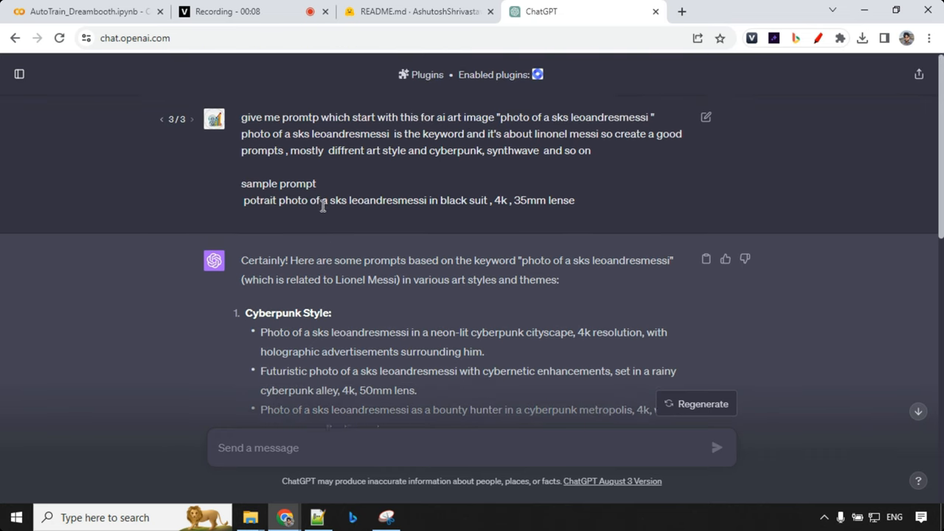
Select the black-suit sample prompt, then the neon-lit cyberpunk cityscape prompt, and return to Colab
scroll(down, 3)
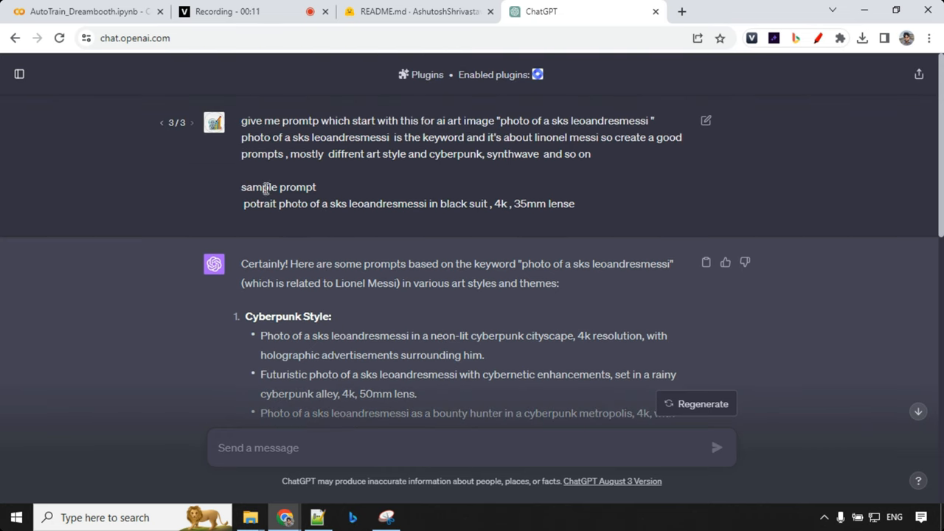
drag(244, 203, 575, 204)
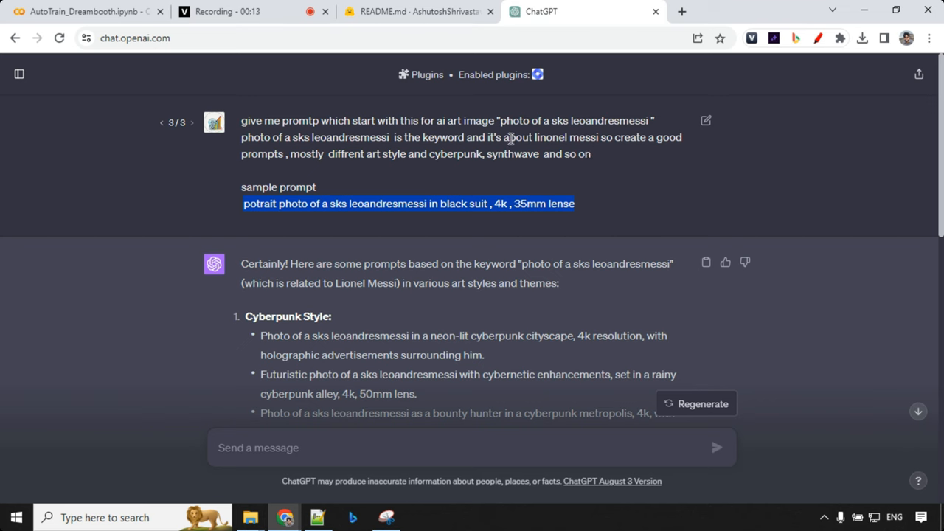
scroll(down, 3)
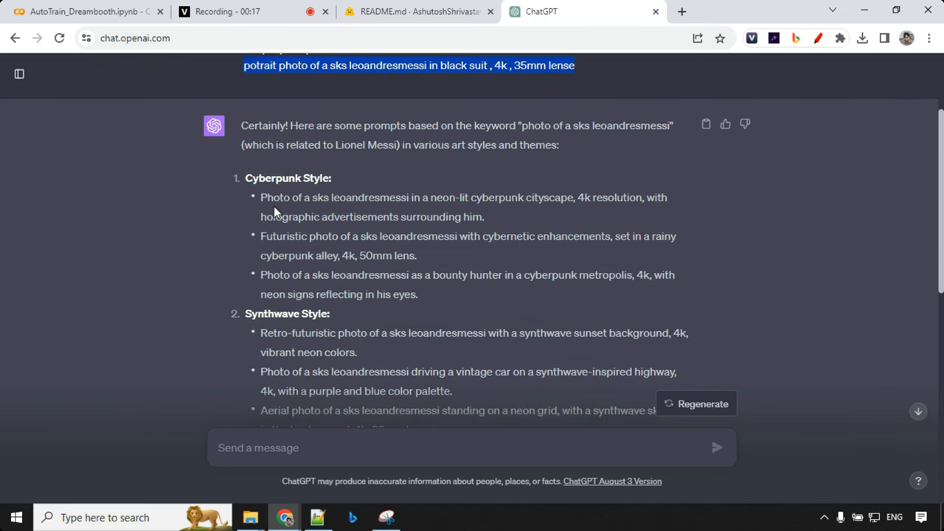
drag(260, 198, 487, 215)
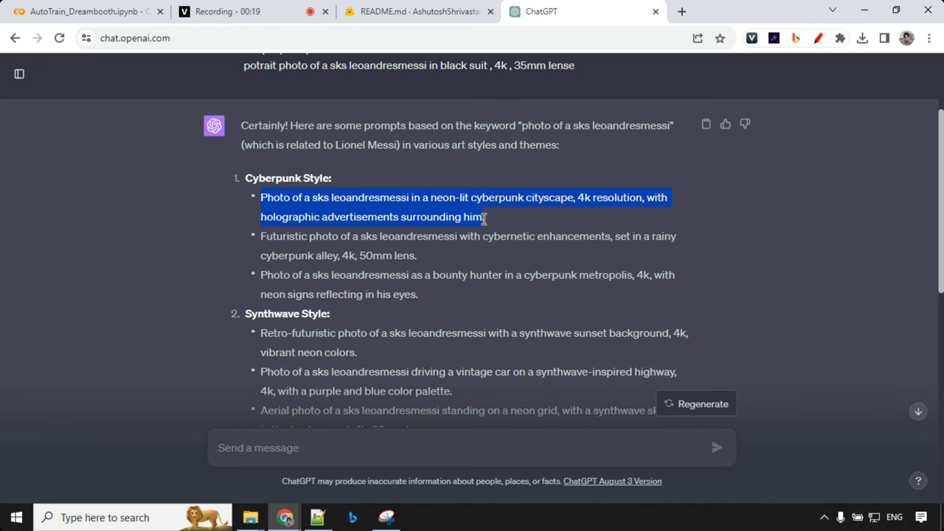
click(85, 12)
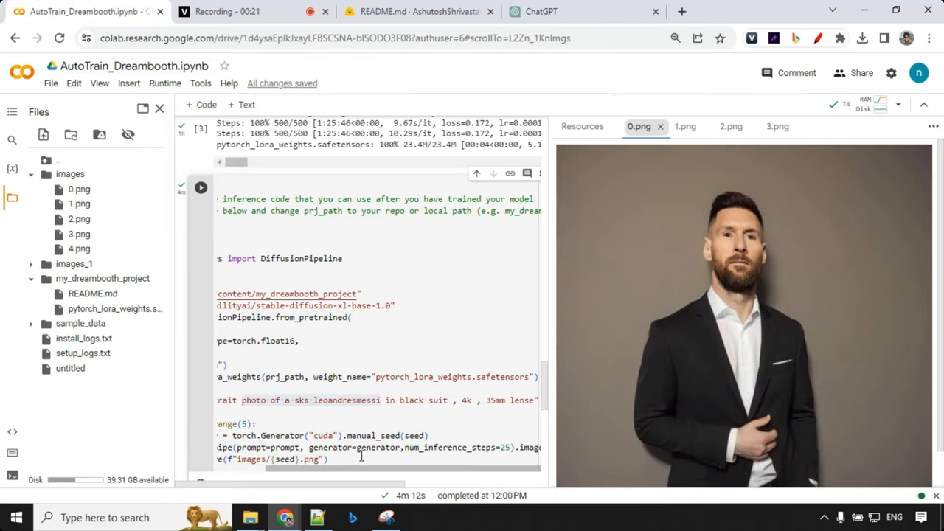
Watch the session's RAM and GPU usage in Resources while the cyberpunk prompt regenerates
scroll(down, 3)
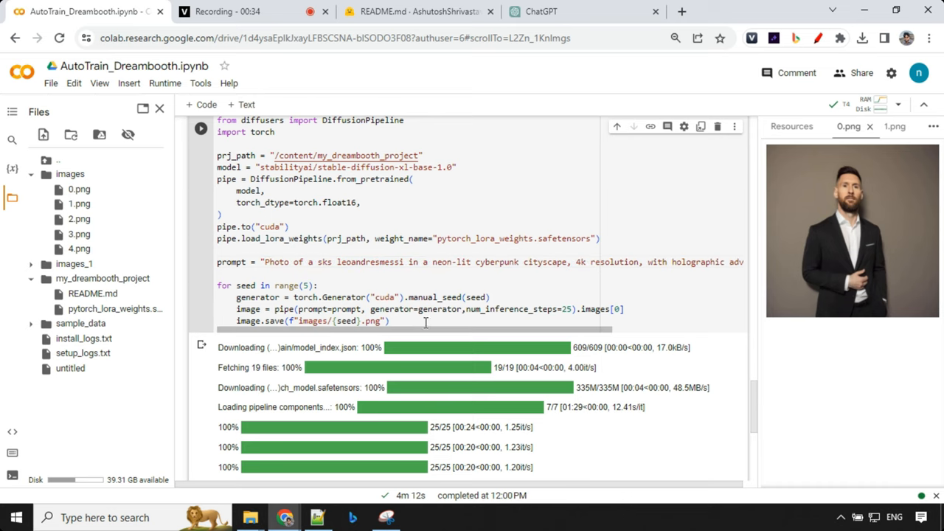
click(870, 105)
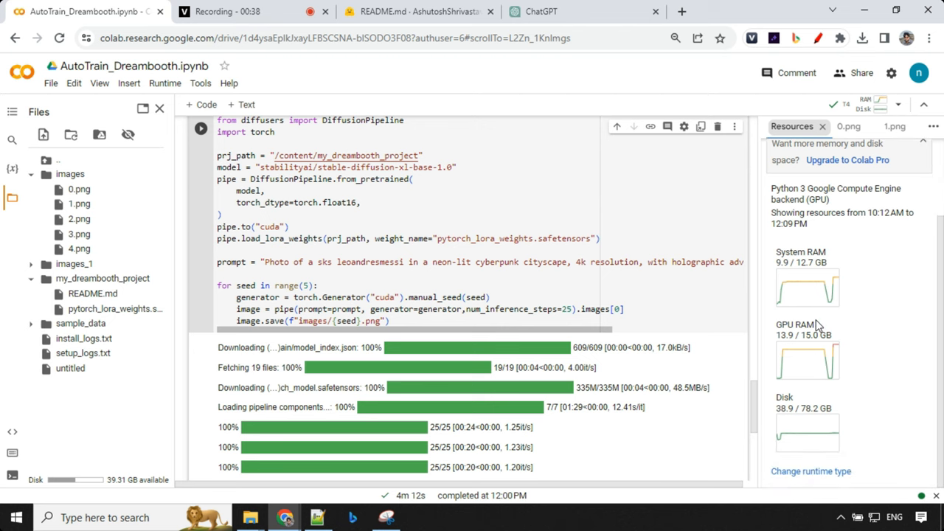
scroll(down, 3)
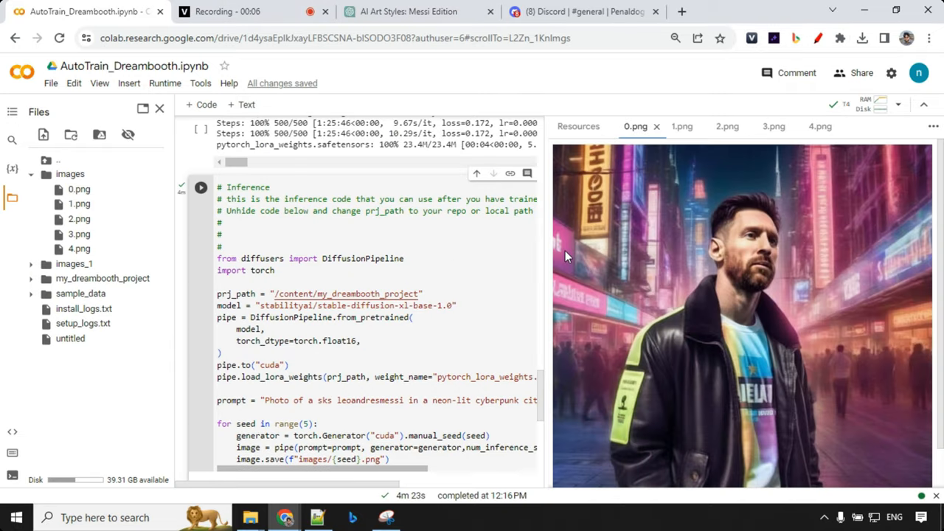
mouse_move(752, 294)
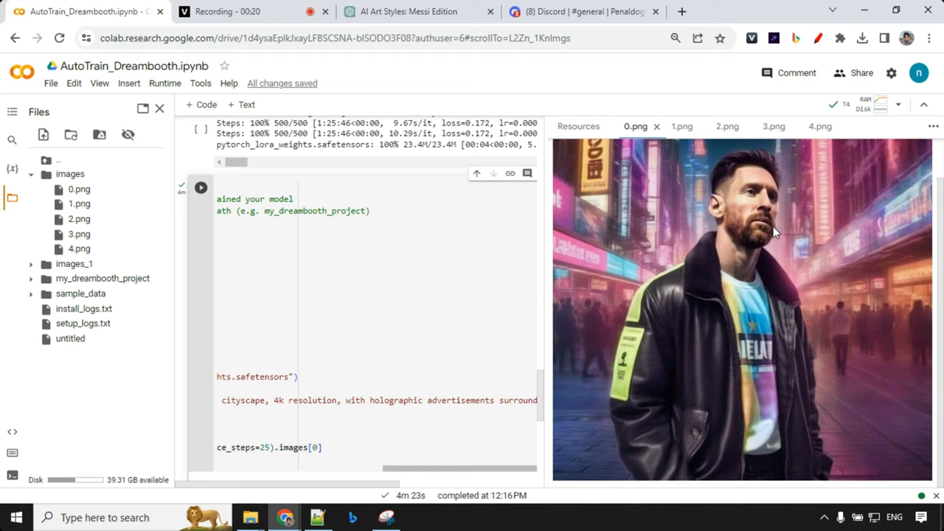
mouse_move(782, 214)
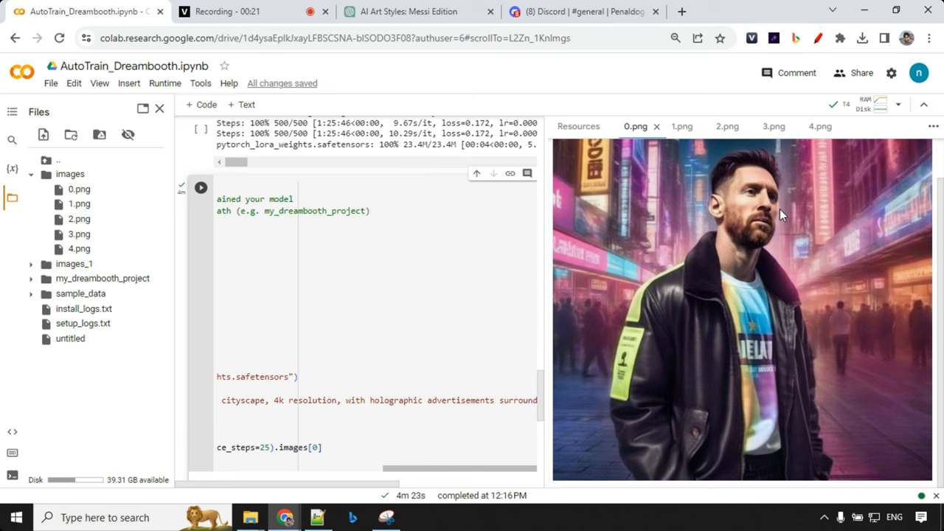
mouse_move(692, 191)
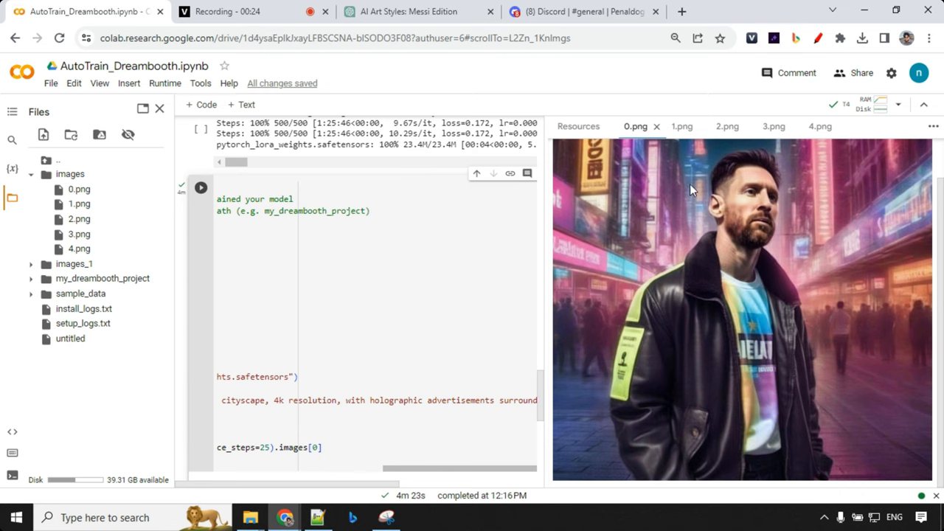
View the close-up cyberpunk Messi portrait in 1.png
click(682, 126)
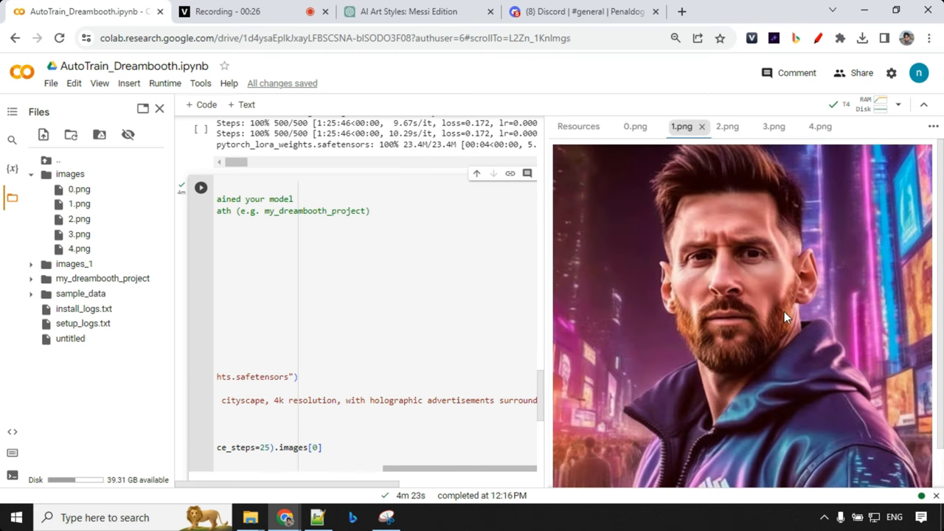
mouse_move(706, 259)
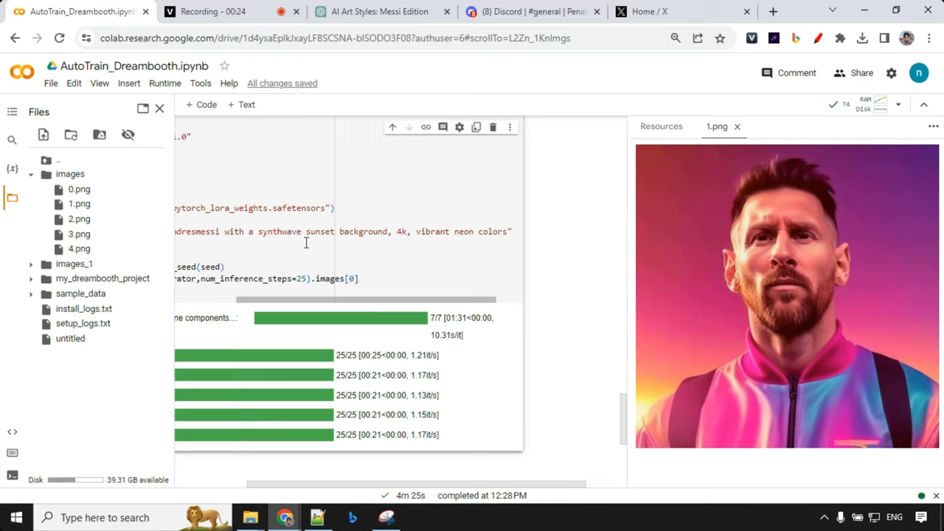
mouse_move(660, 390)
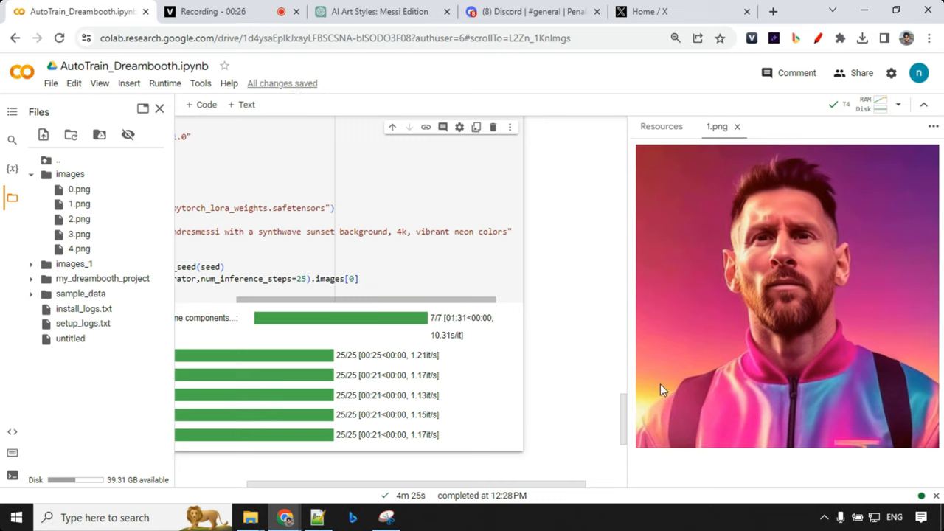
mouse_move(906, 322)
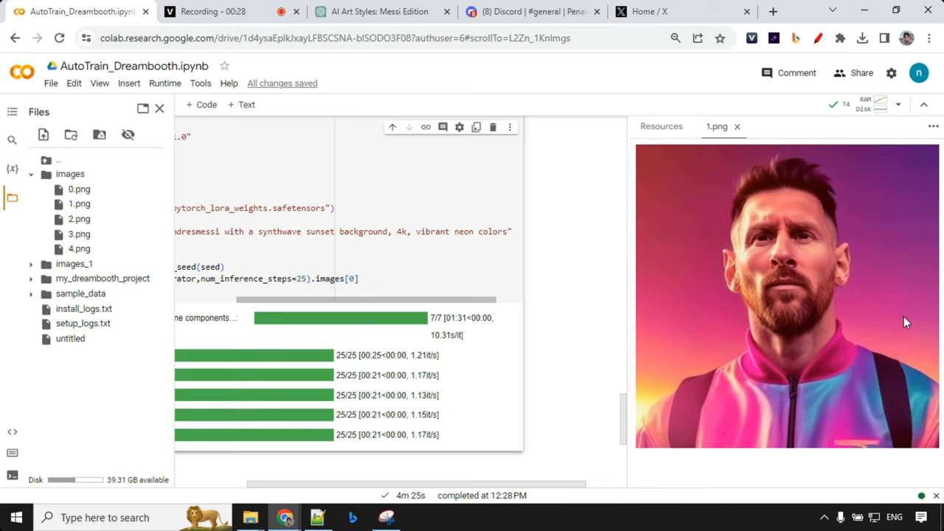
mouse_move(761, 323)
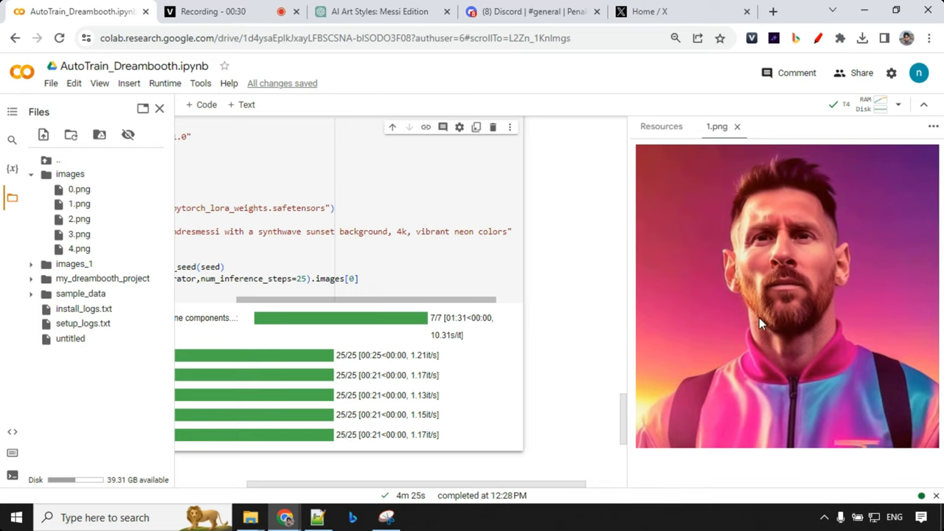
mouse_move(893, 304)
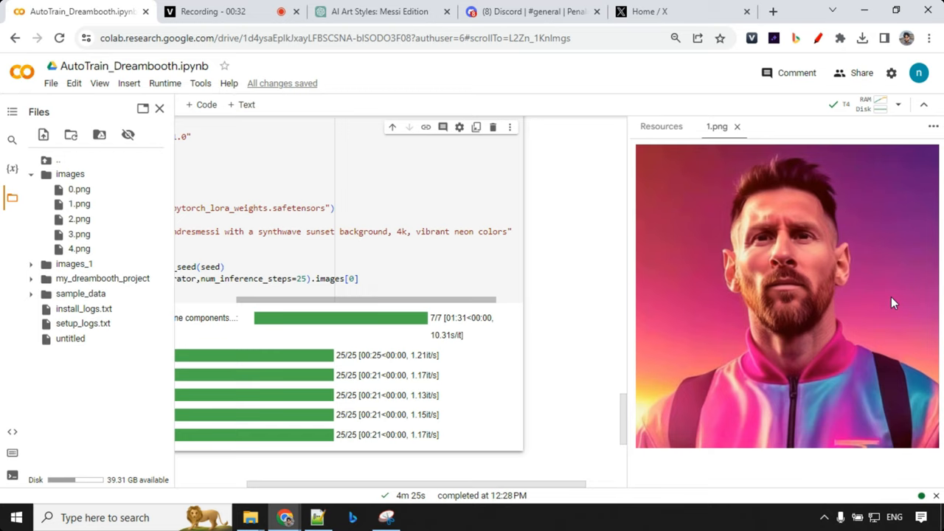
mouse_move(885, 297)
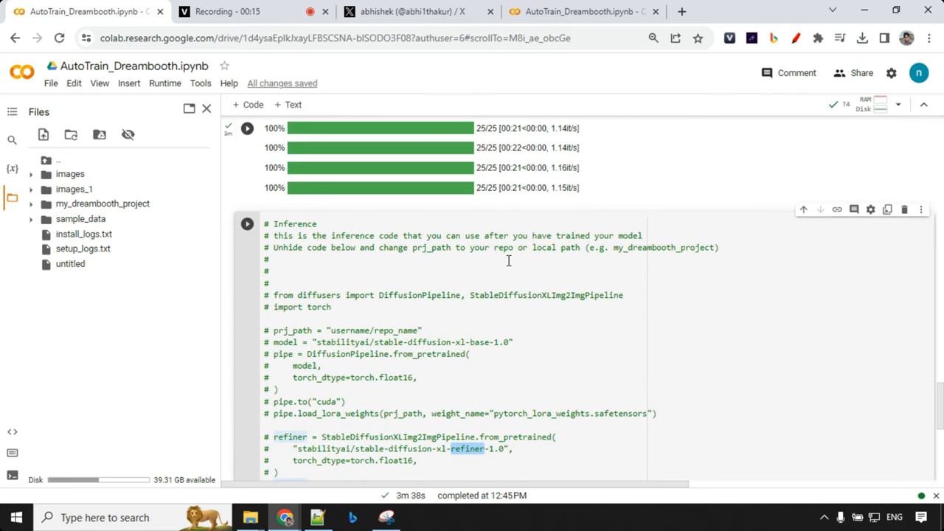
scroll(down, 3)
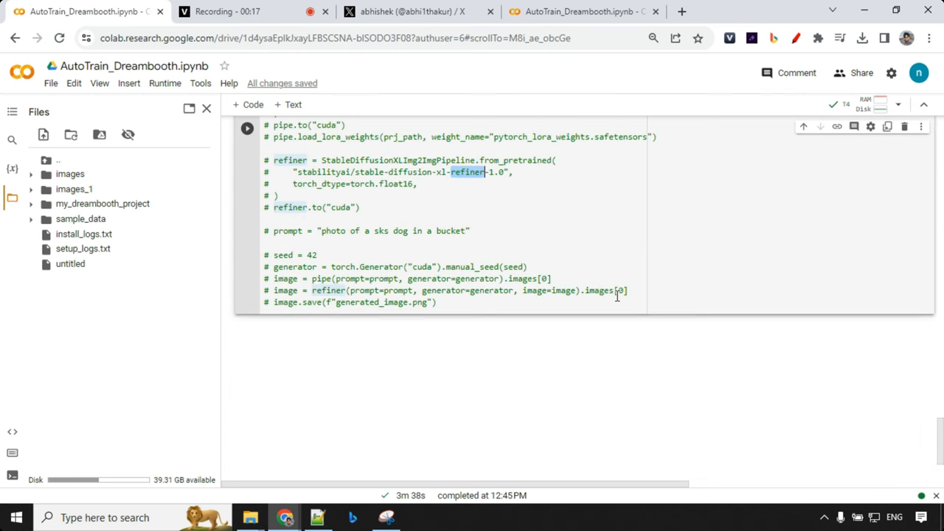
click(899, 103)
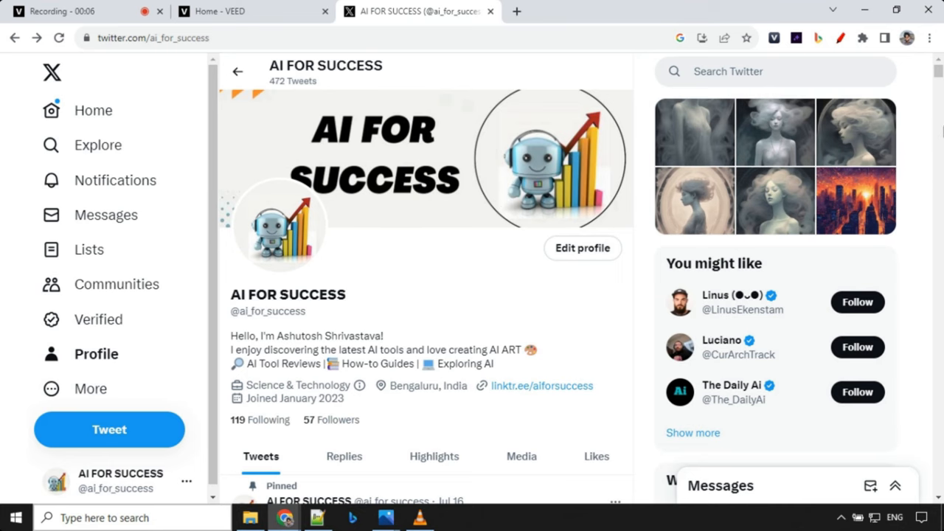
mouse_move(537, 319)
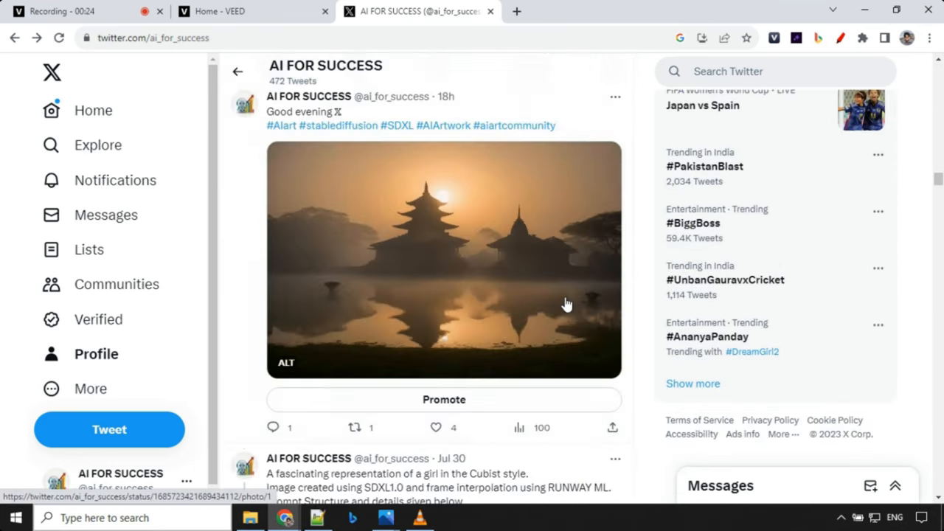
Scroll through the AI FOR SUCCESS profile's Tweets feed of AI-generated landscapes and insects
scroll(down, 3)
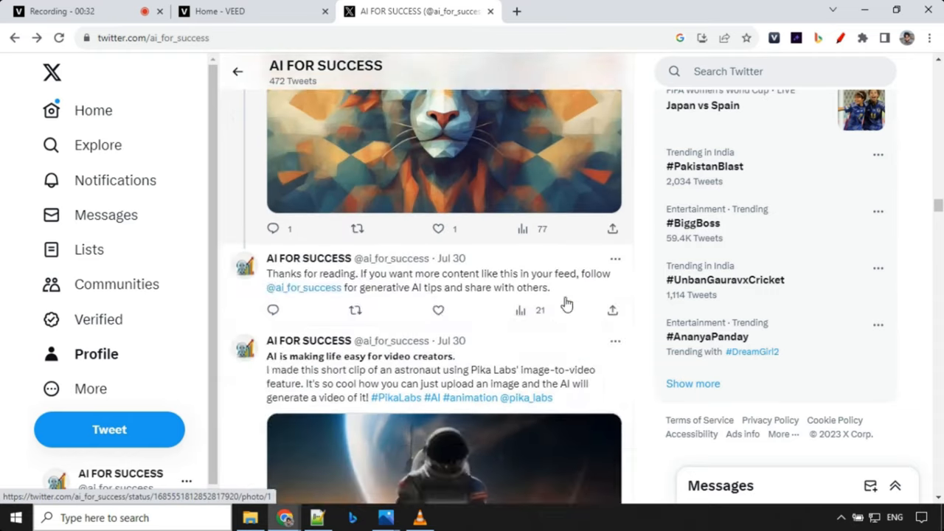
scroll(down, 3)
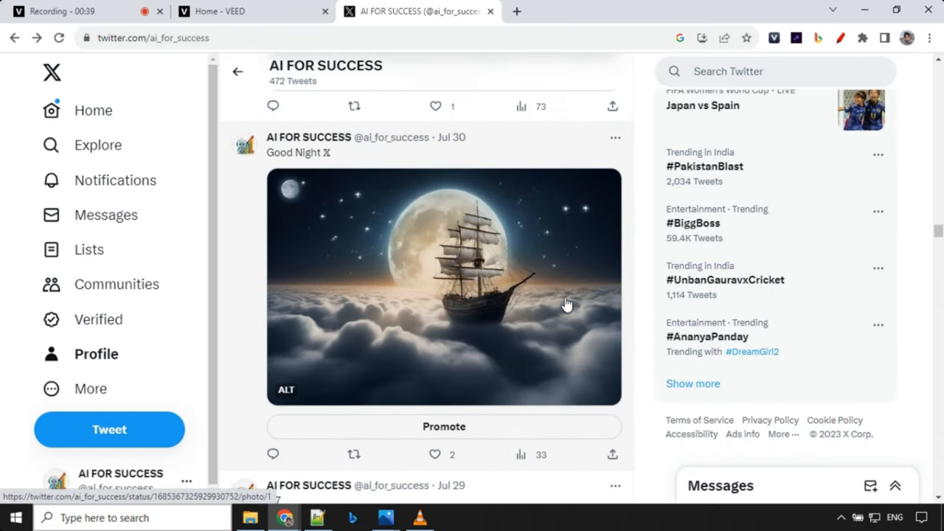
scroll(down, 3)
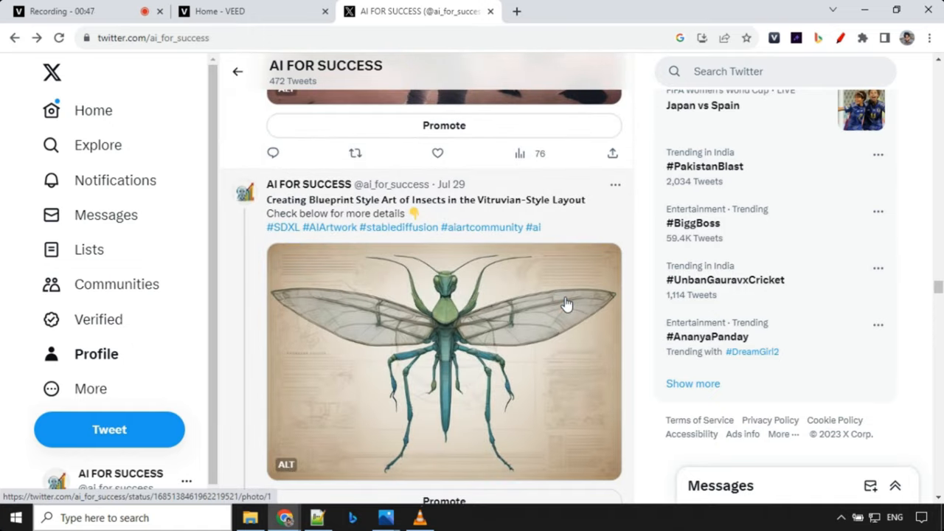